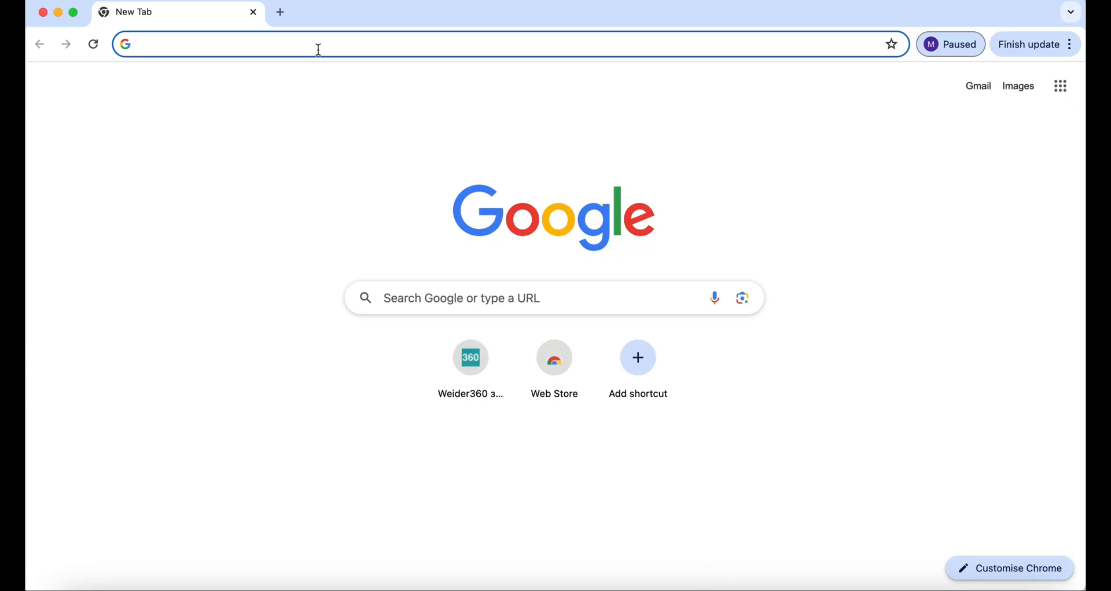
Visit weider360.com and pan its embedded aerial city panorama in two directions.
text(weider360.com)
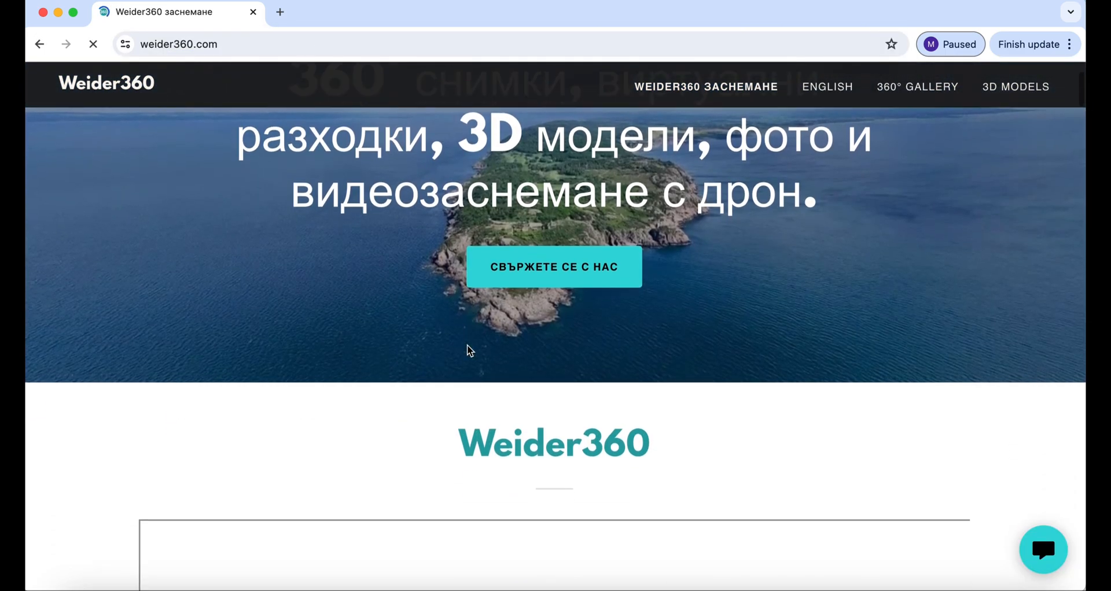
scroll(down, 3)
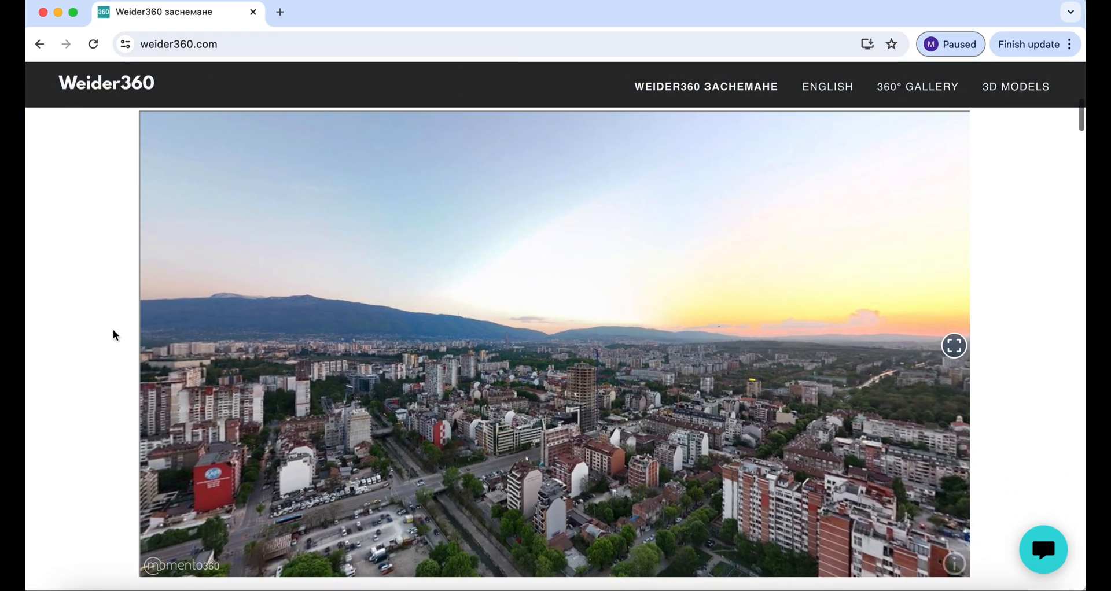
drag(116, 335, 295, 408)
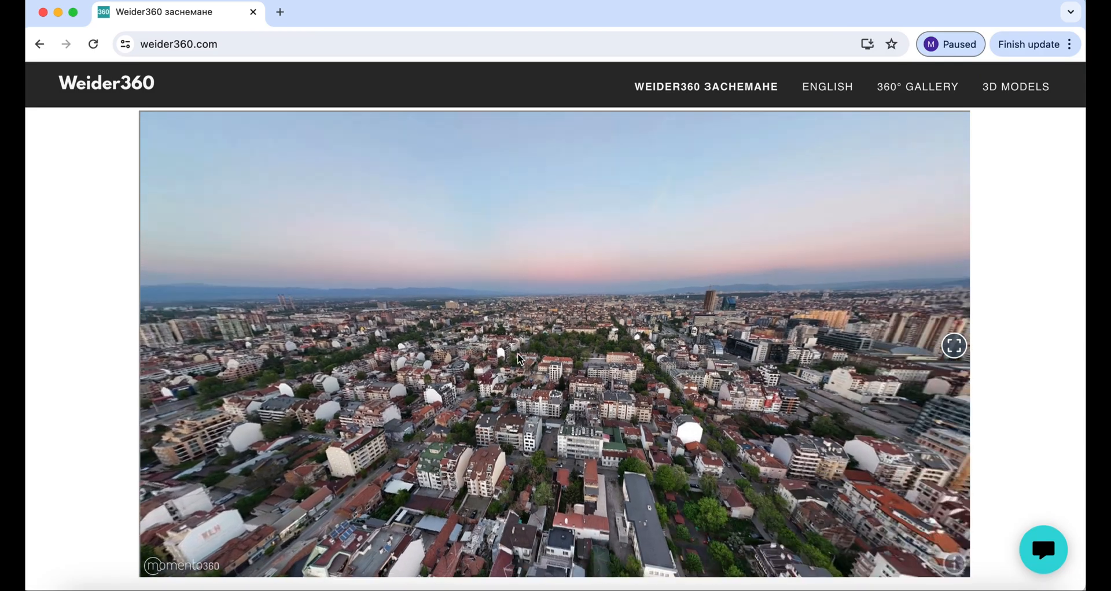
drag(517, 359, 503, 326)
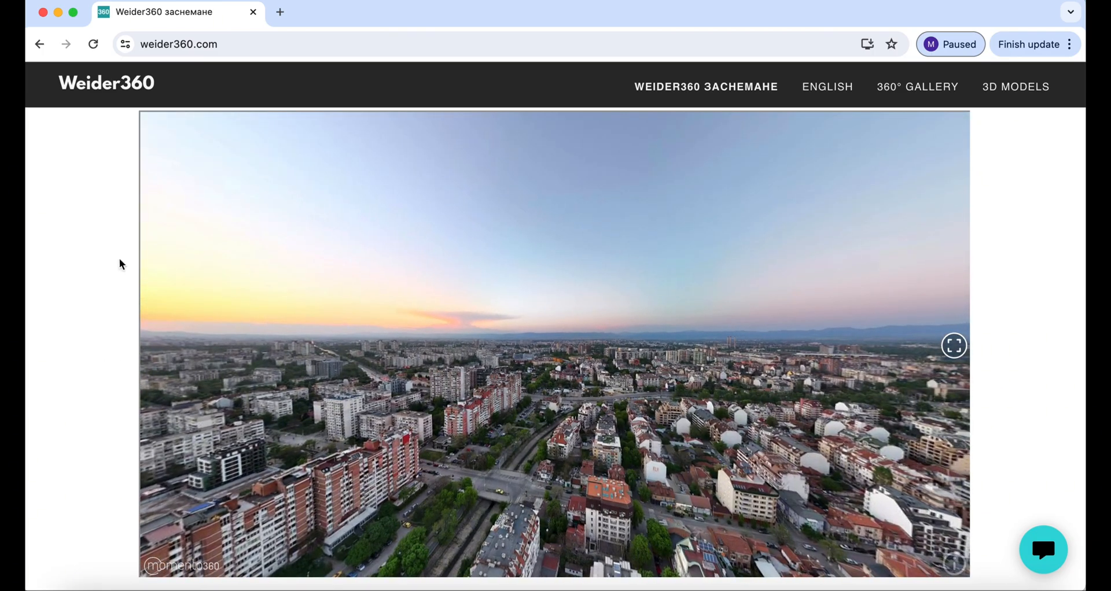
mouse_move(181, 146)
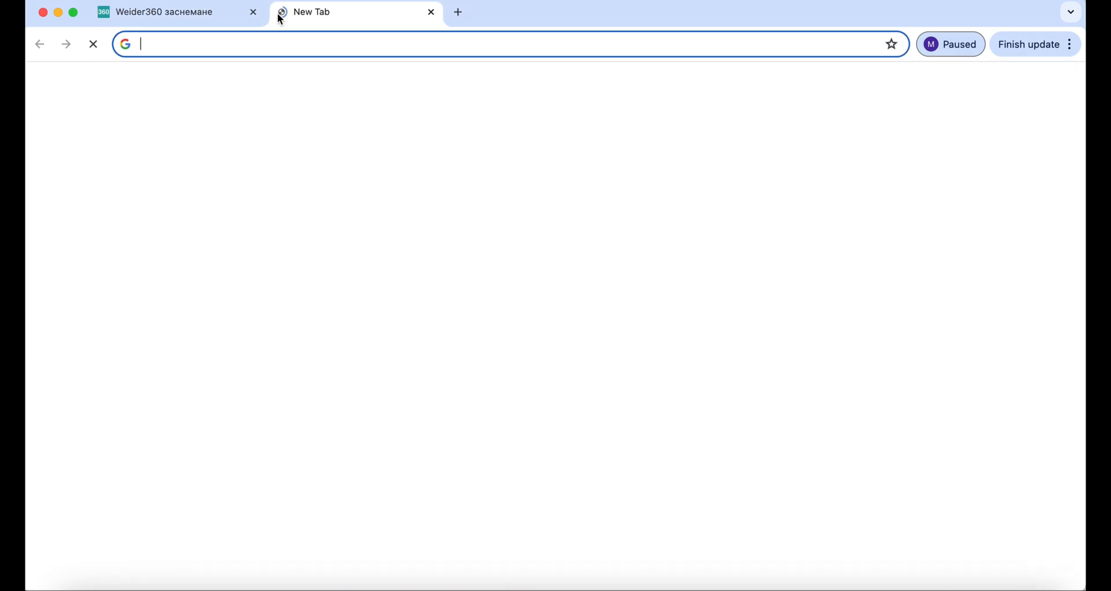
Search Google for 'momento360' and open the Momento360 homepage from the results.
text(momento360)
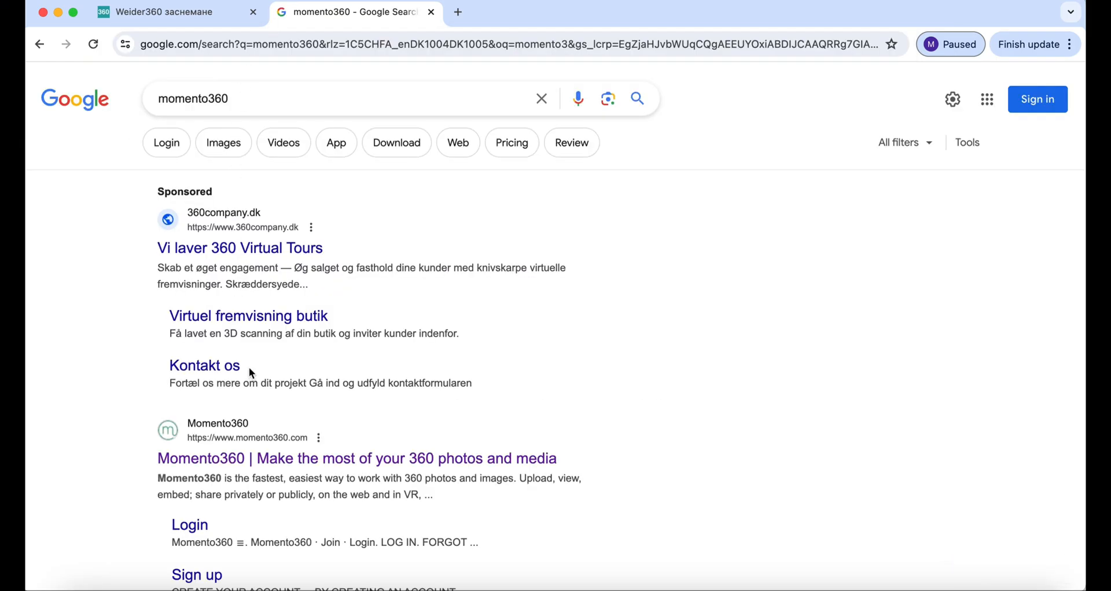
click(356, 458)
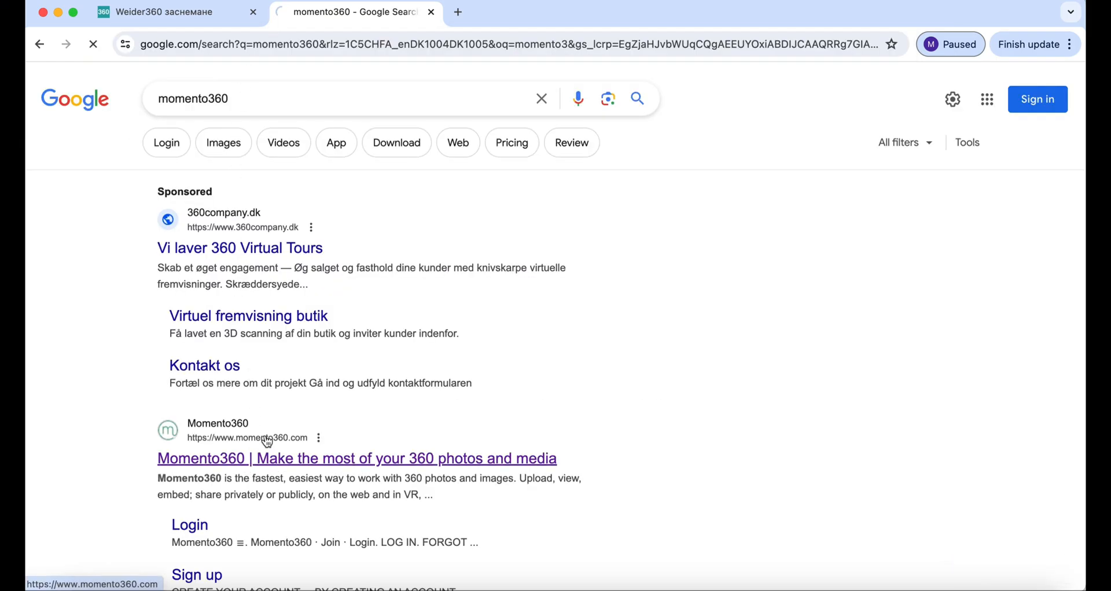
click(357, 458)
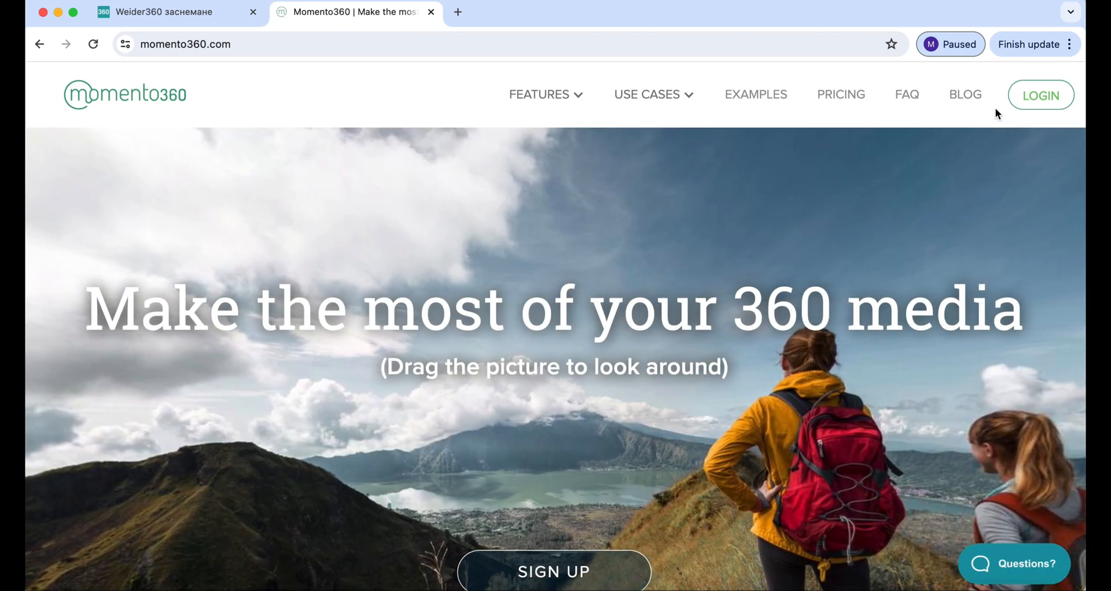
Log in to Momento360 with the account email and password.
click(1041, 95)
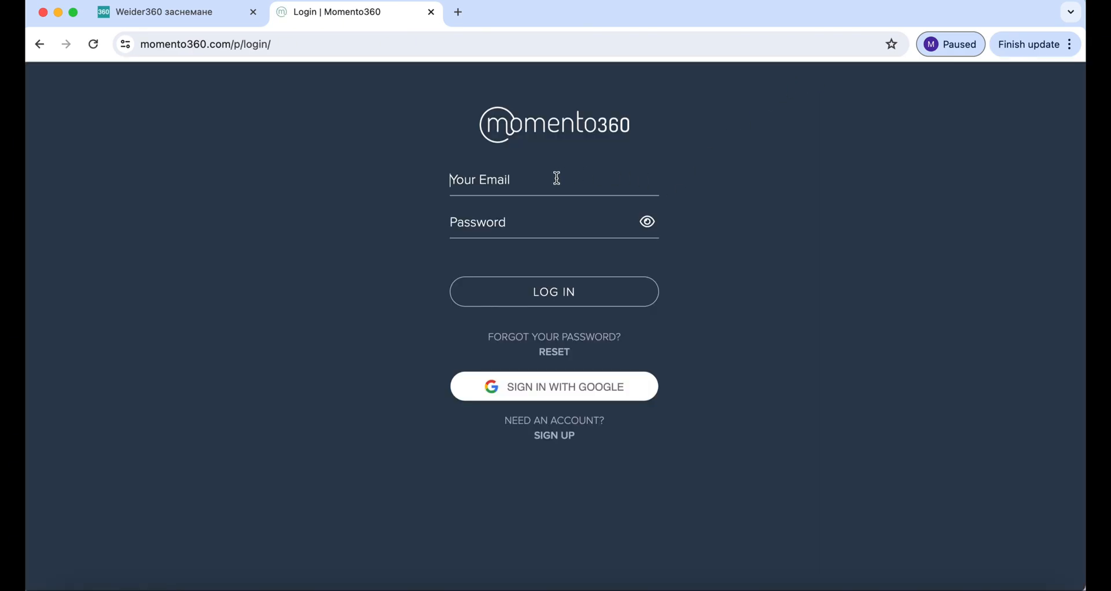
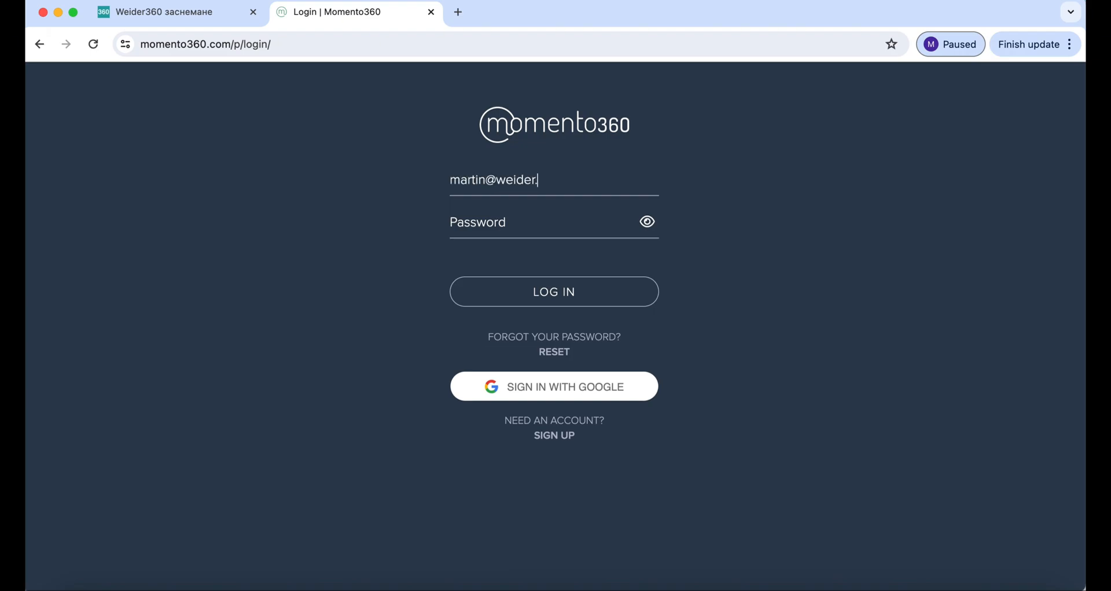
click(553, 291)
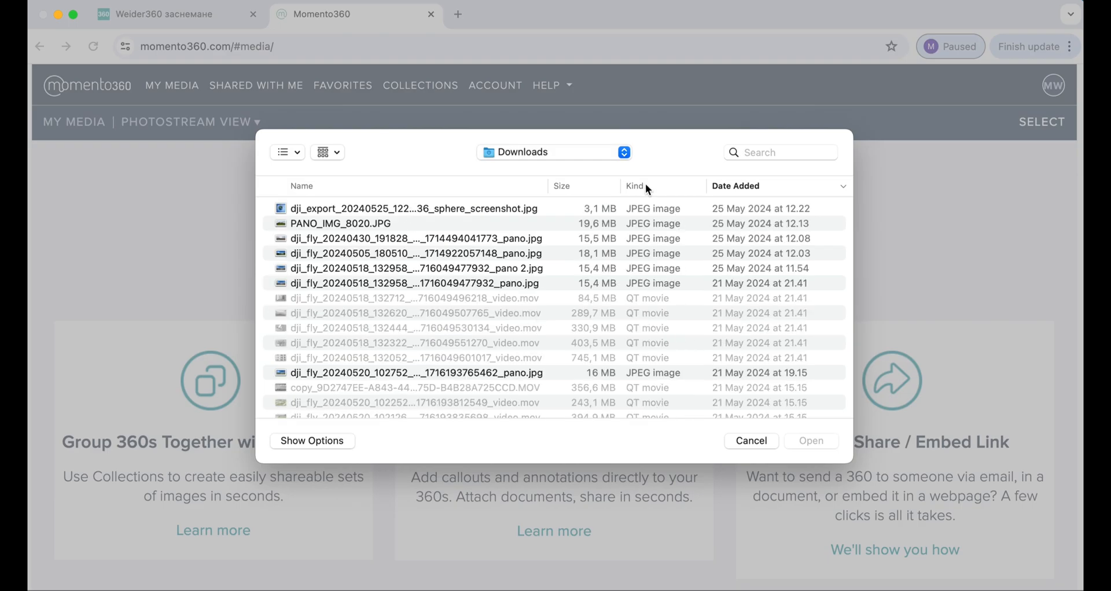
mouse_move(427, 381)
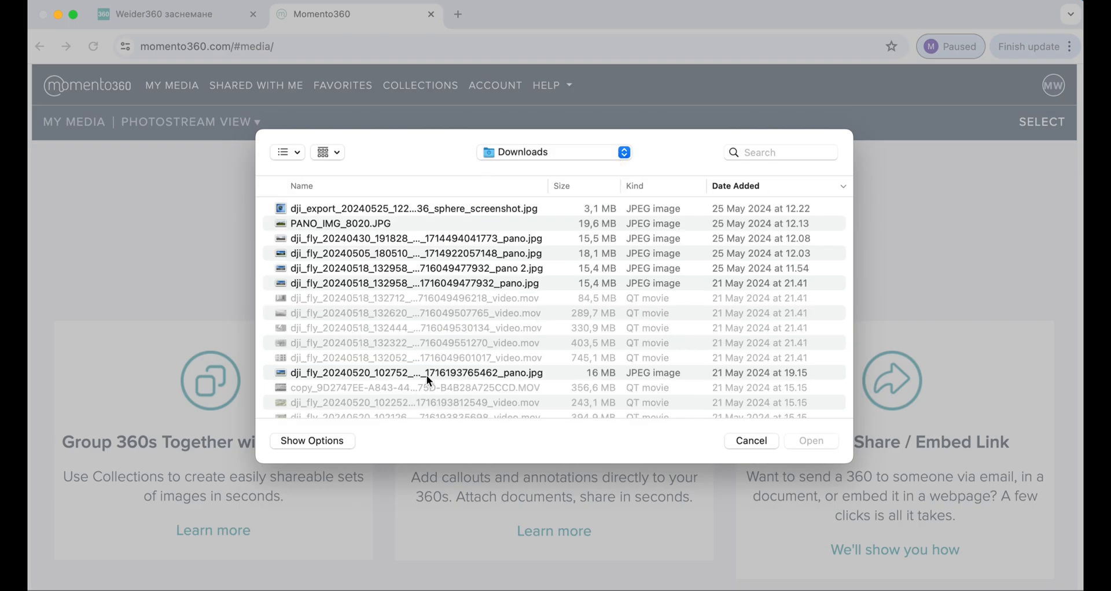
Upload the dji_fly_20240520 drone pano file from Downloads to My Media.
click(750, 440)
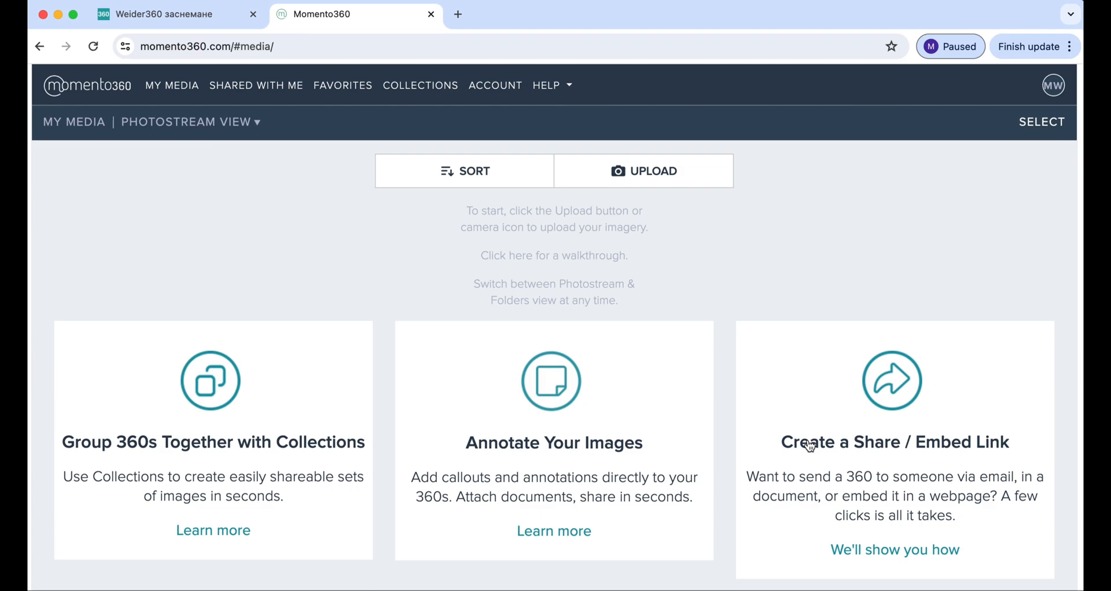
click(643, 171)
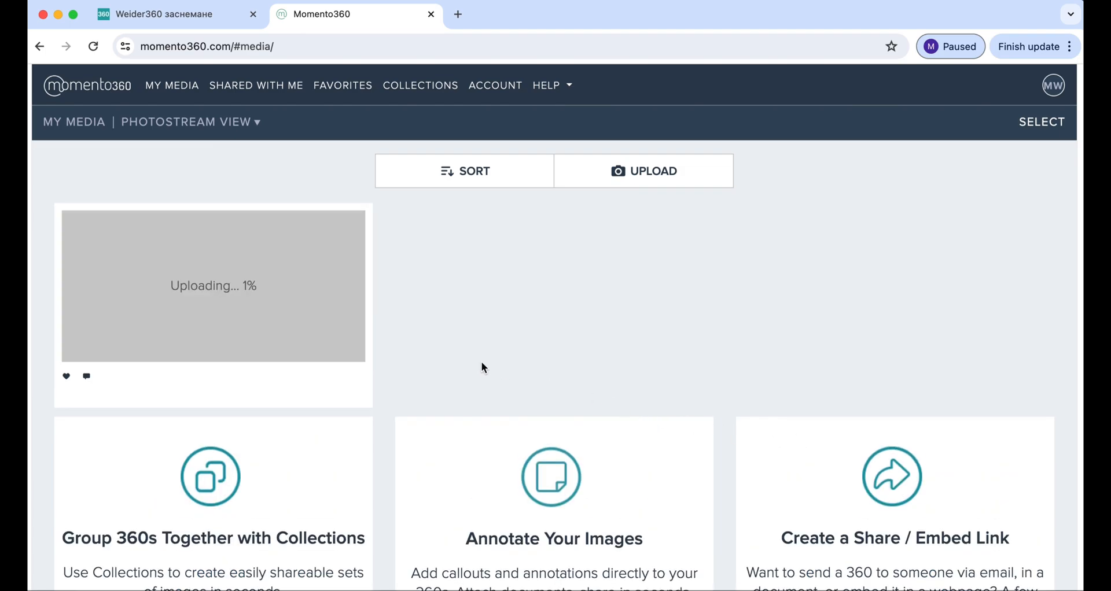
mouse_move(375, 276)
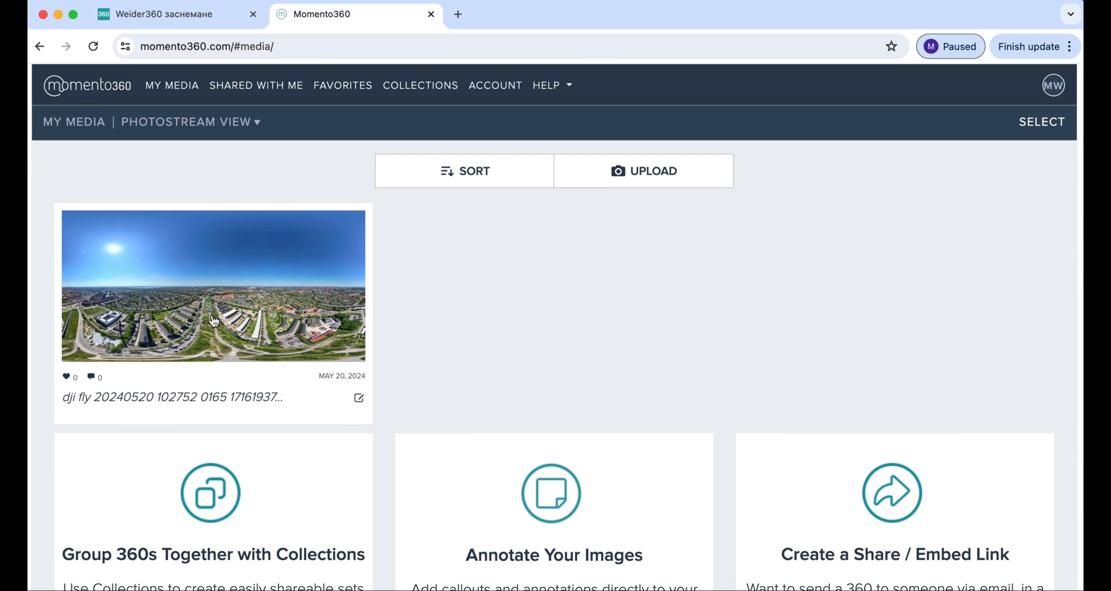
Open the uploaded drone panorama in the 360 viewer and pan to another viewpoint.
click(212, 286)
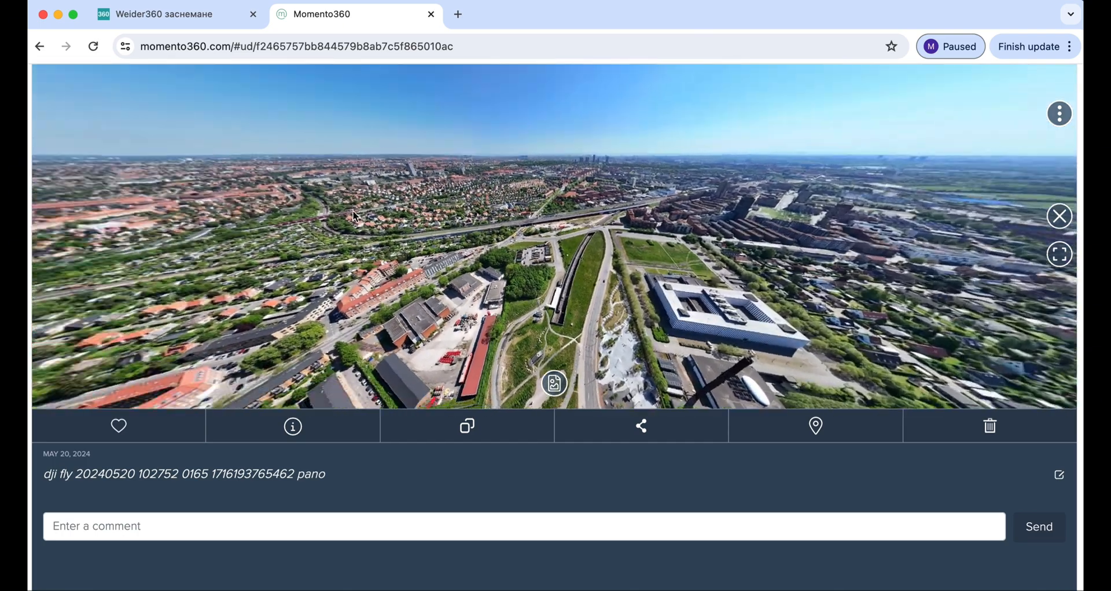
drag(354, 213, 637, 283)
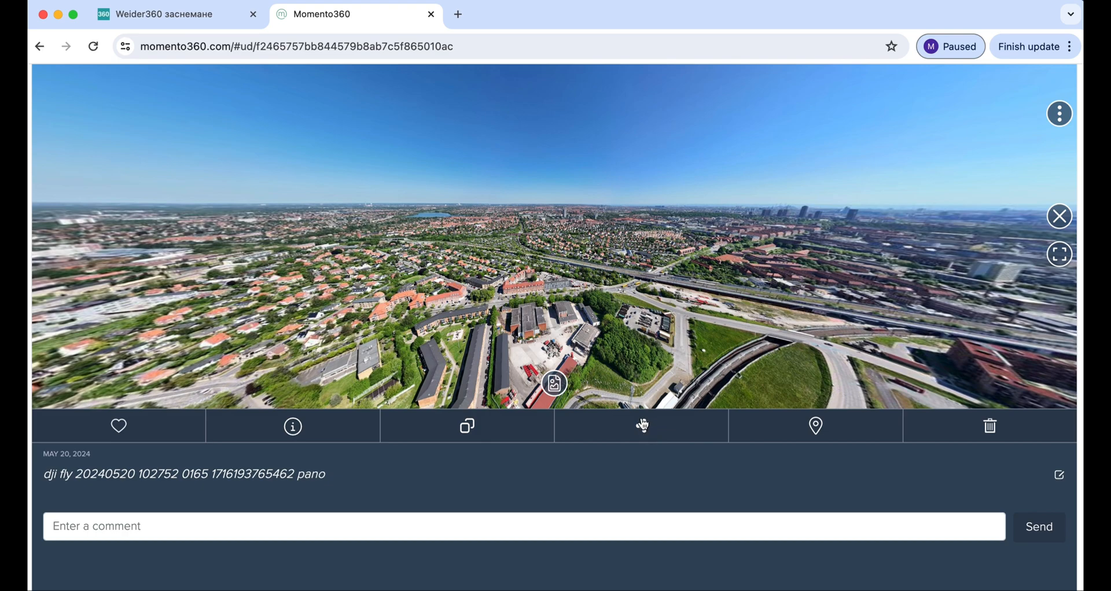
Generate the panorama's share/embed link, copy it, and close the share dialog.
click(641, 425)
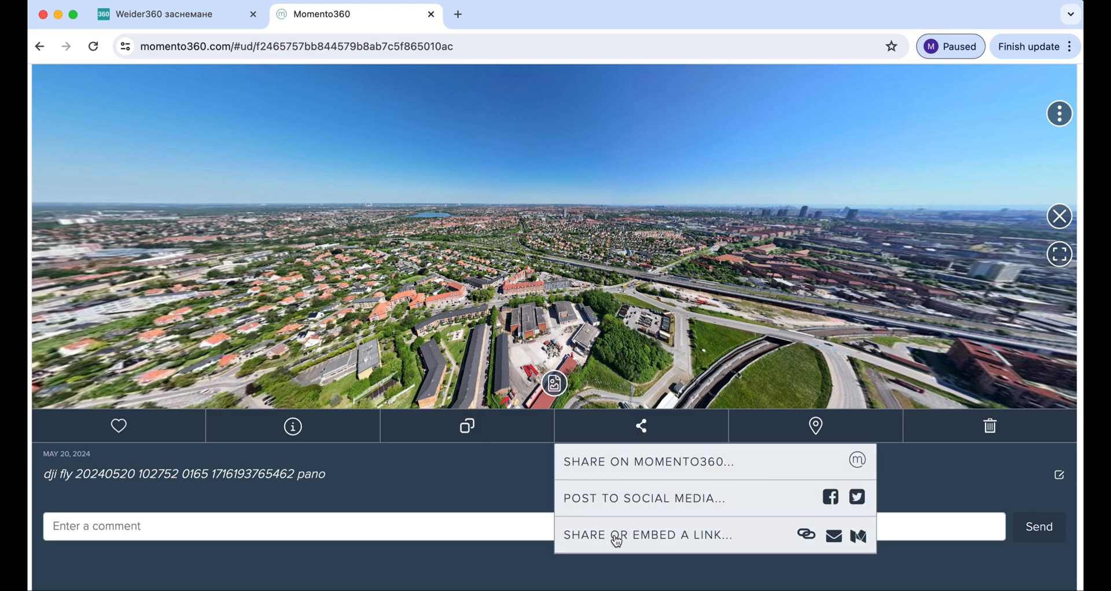
click(646, 535)
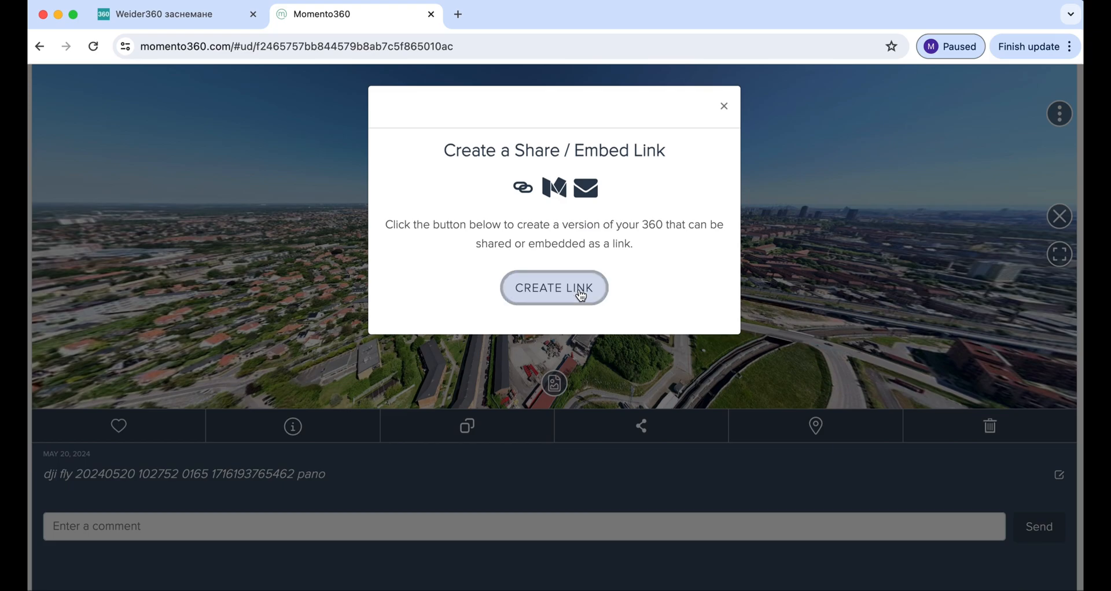
click(555, 288)
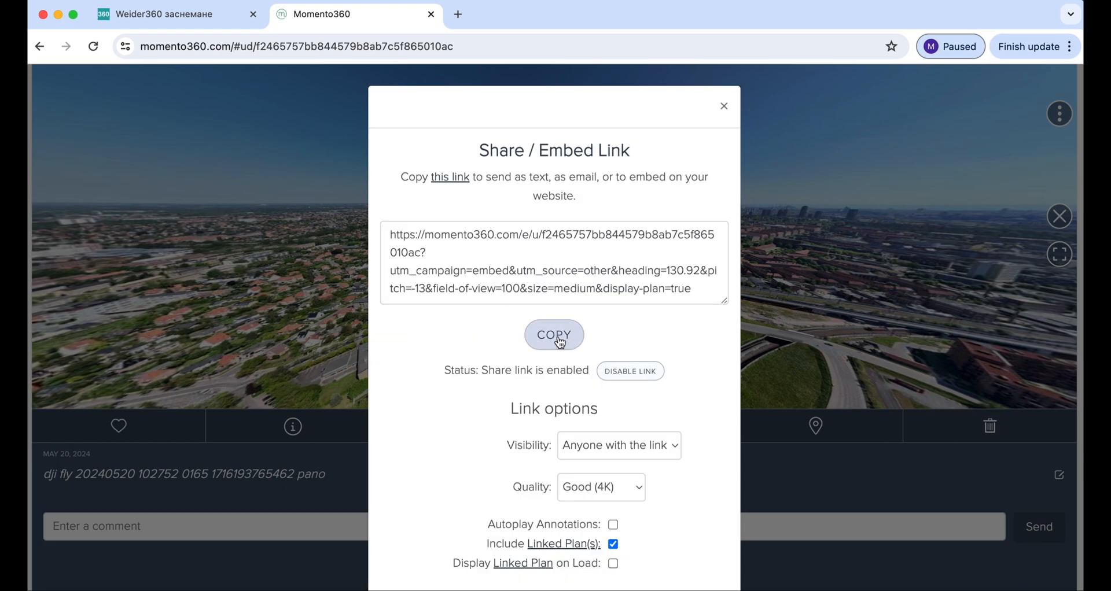
click(555, 335)
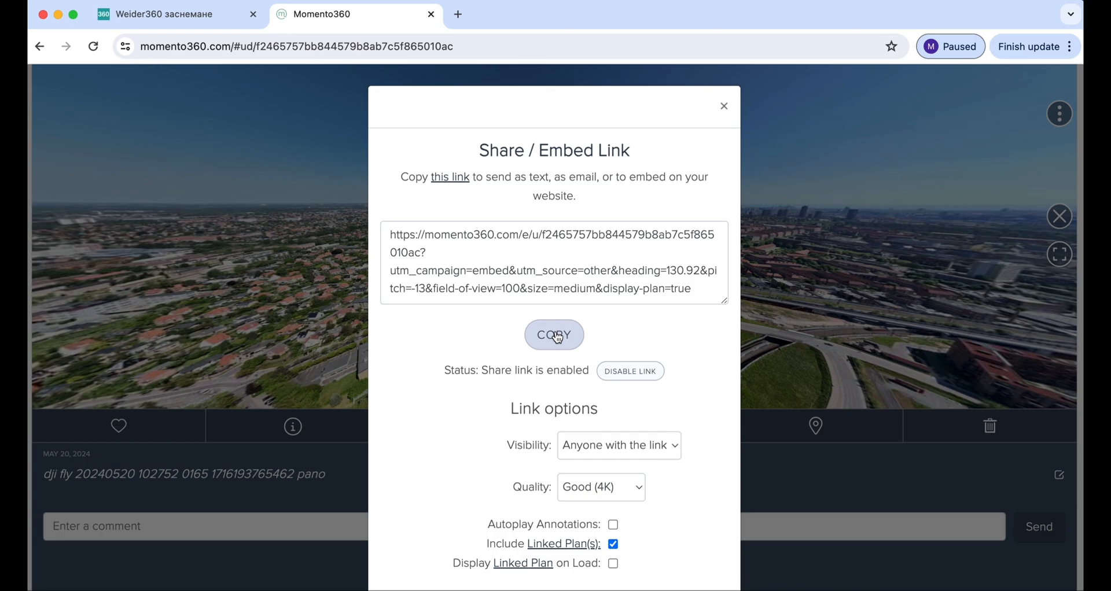
click(554, 335)
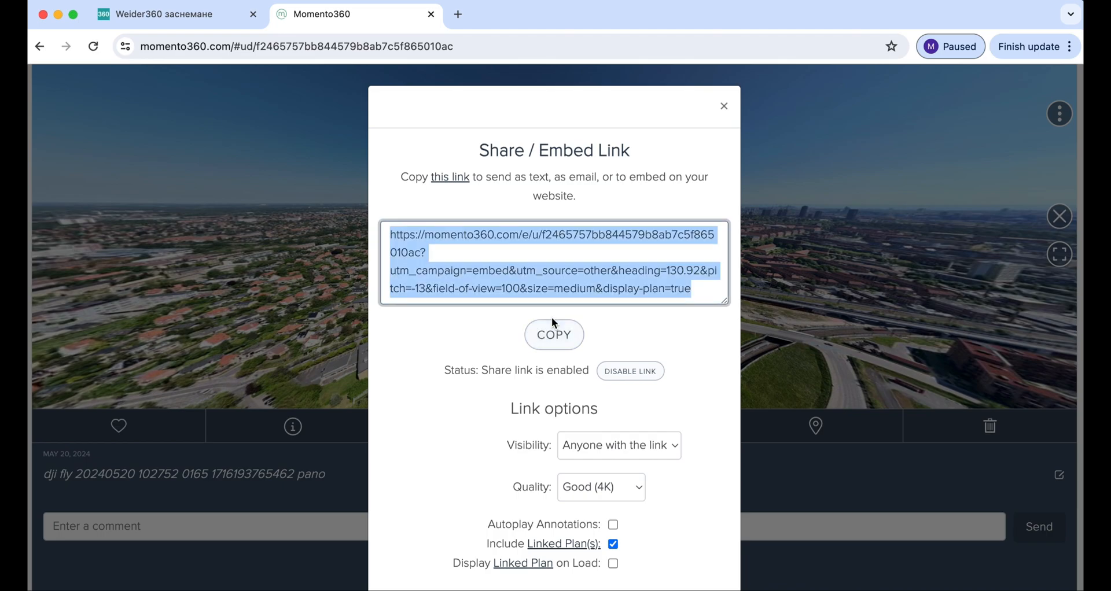
click(723, 107)
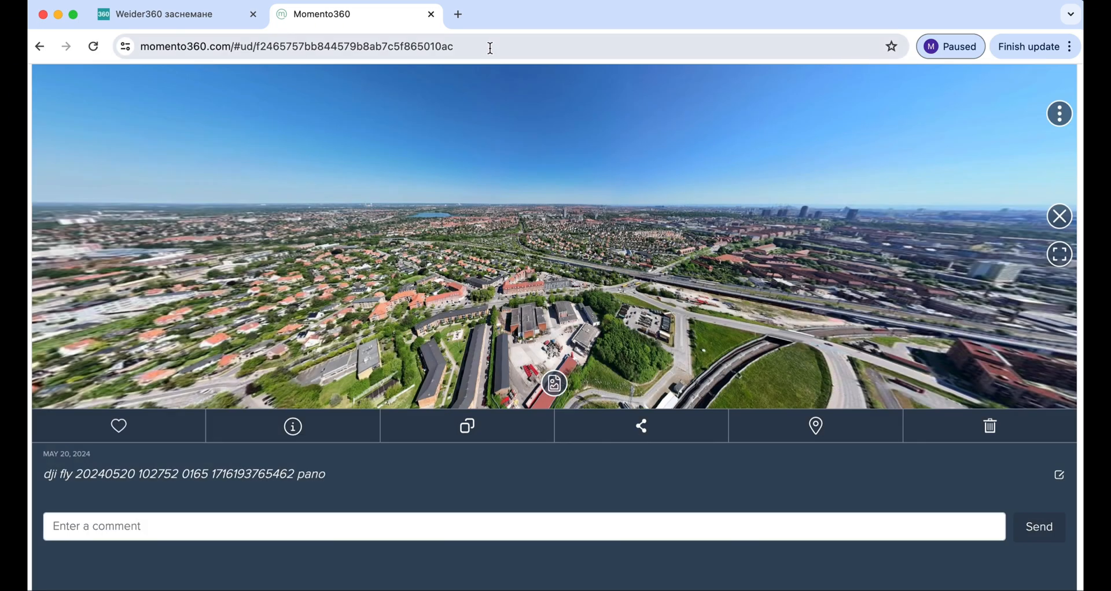
Search for Embed Responsively and open its site.
text(e)
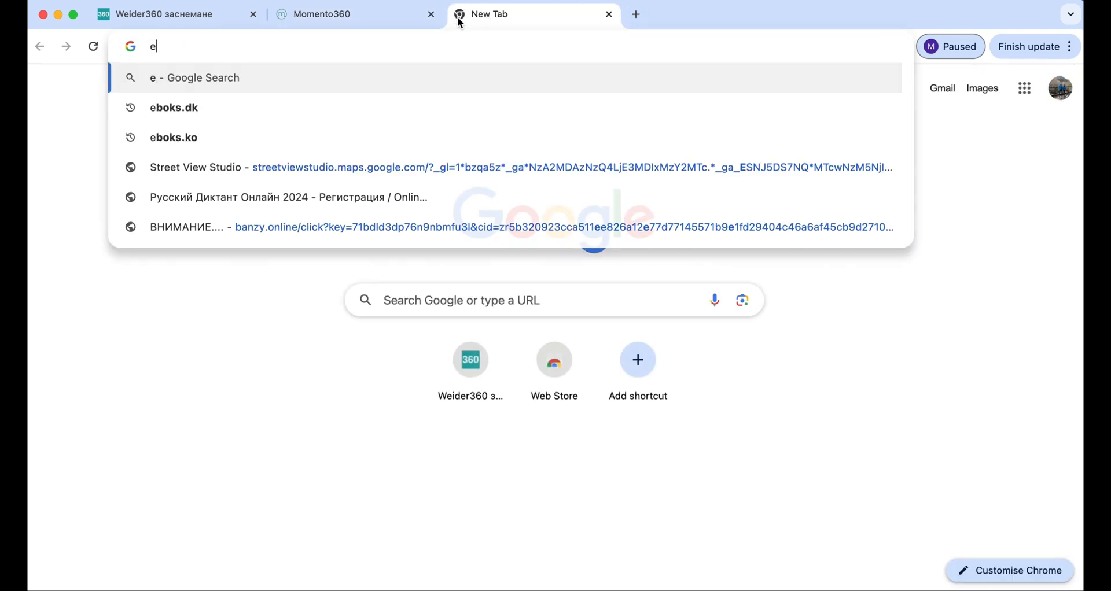
text(mbedres)
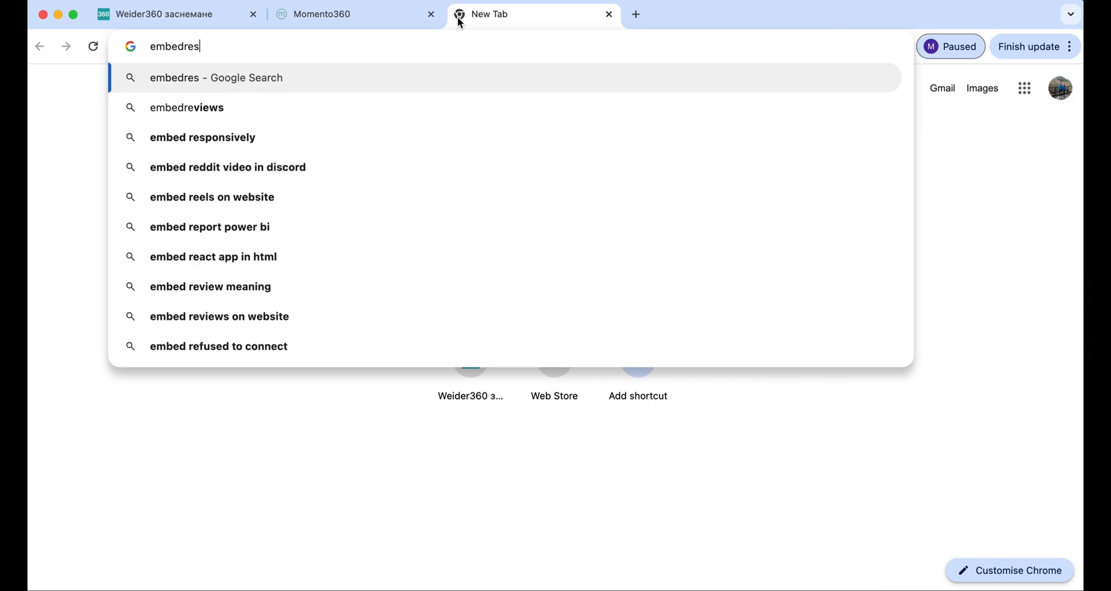
click(202, 137)
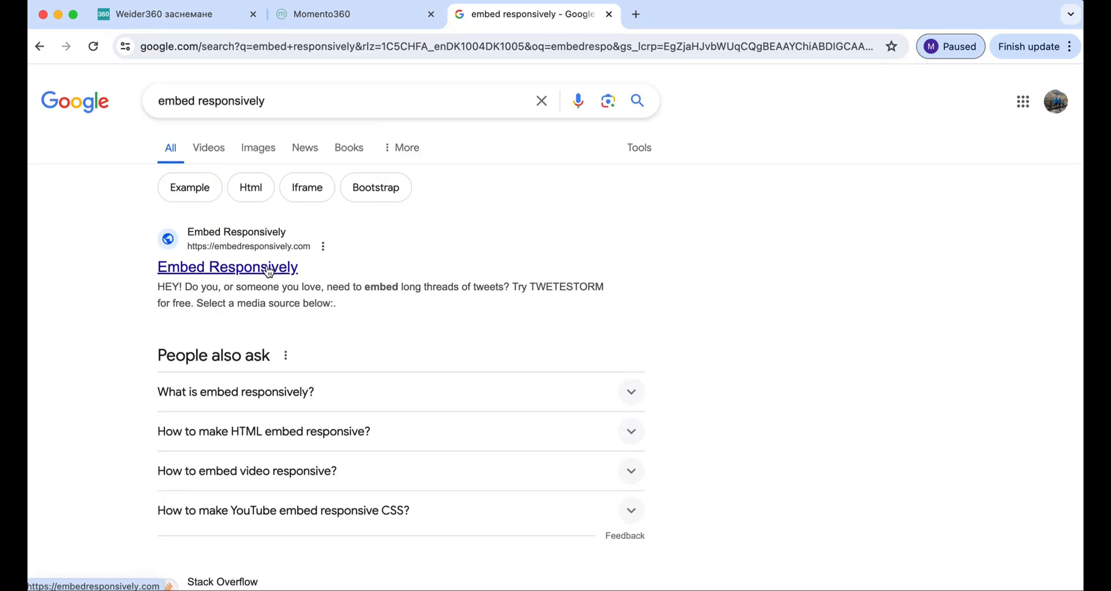
click(226, 267)
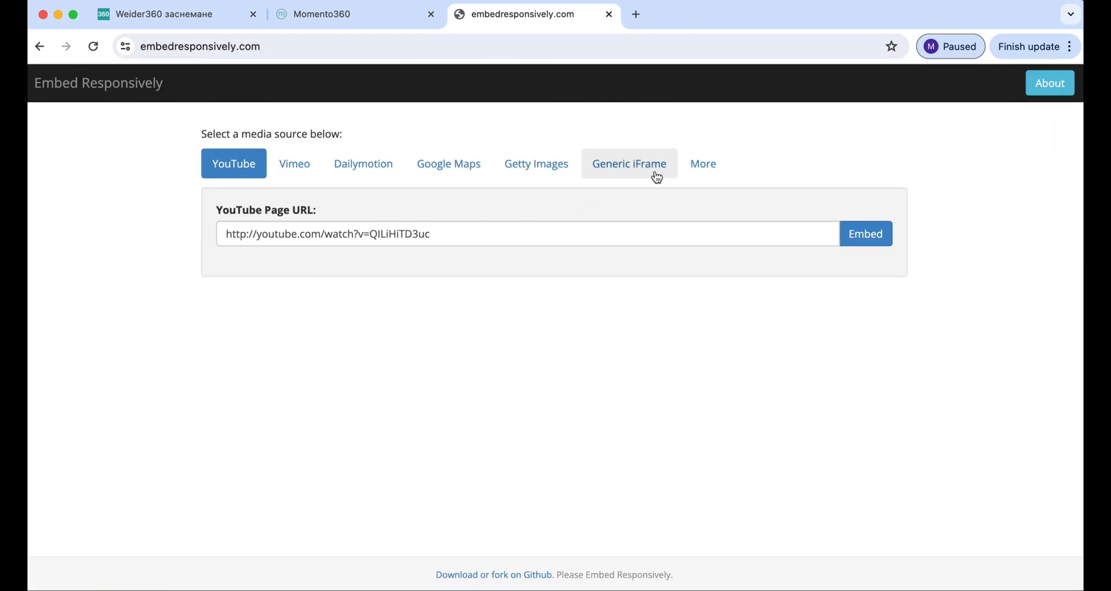
Replace the Generic iFrame sample URL with the Momento360 link and generate the embed preview.
click(628, 163)
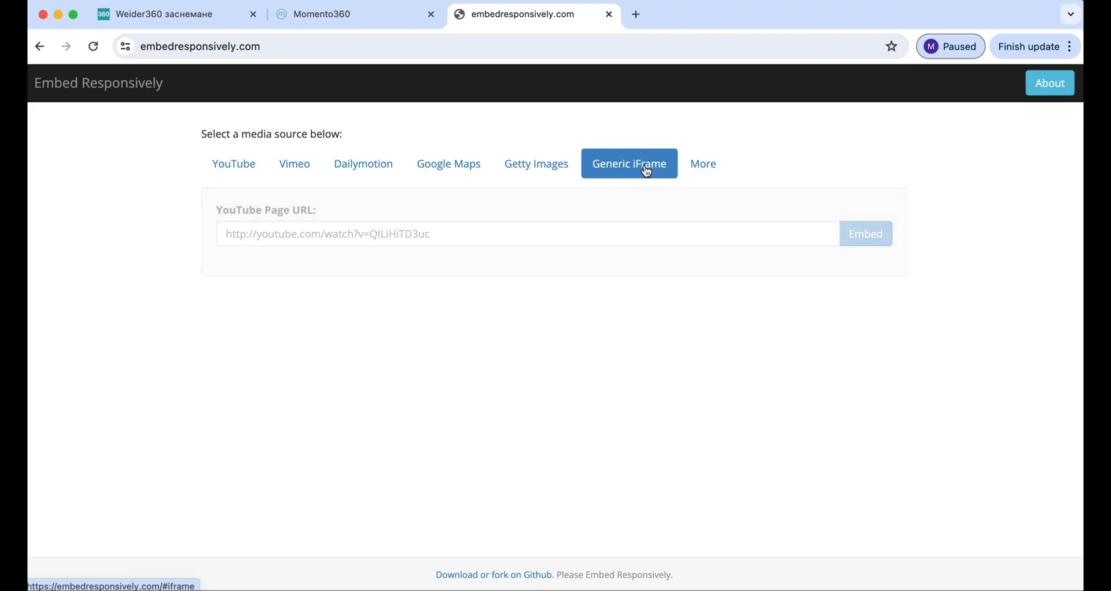
click(628, 163)
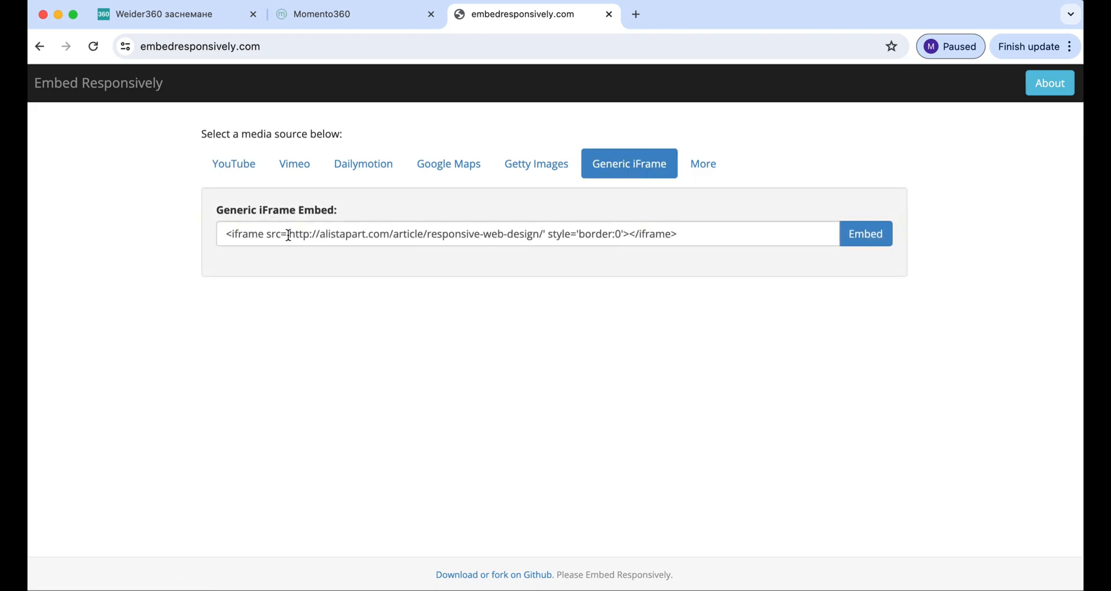
double_click(299, 234)
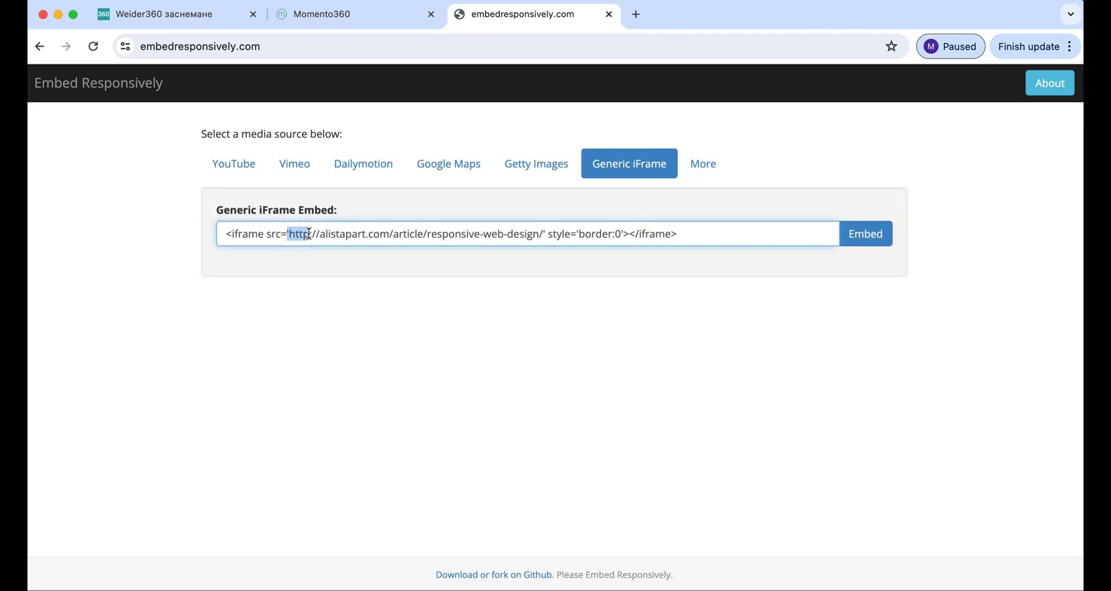
drag(309, 234, 545, 234)
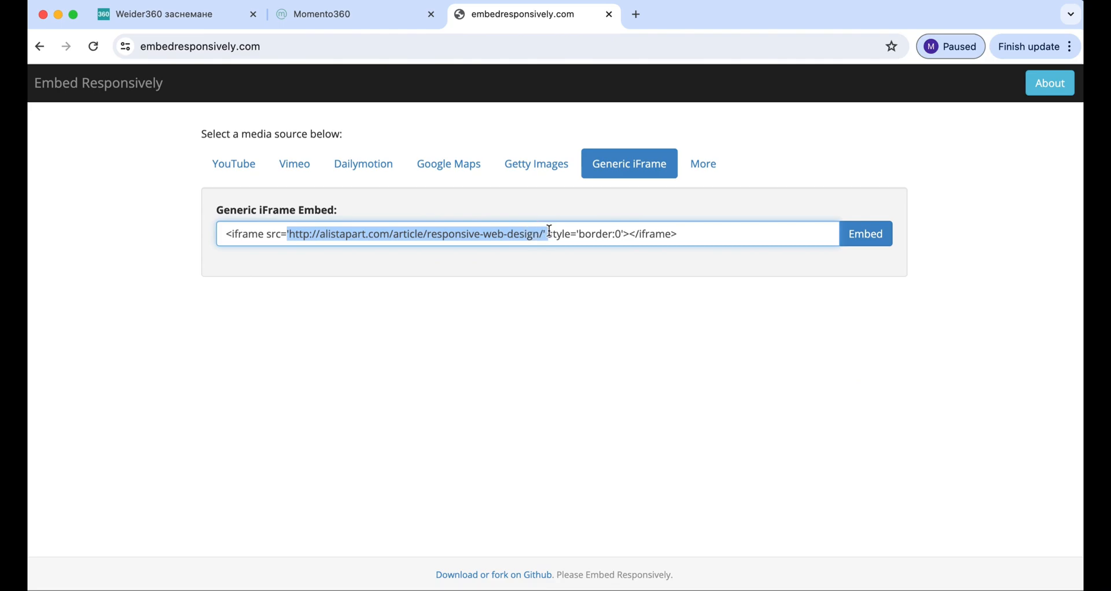
key(Delete)
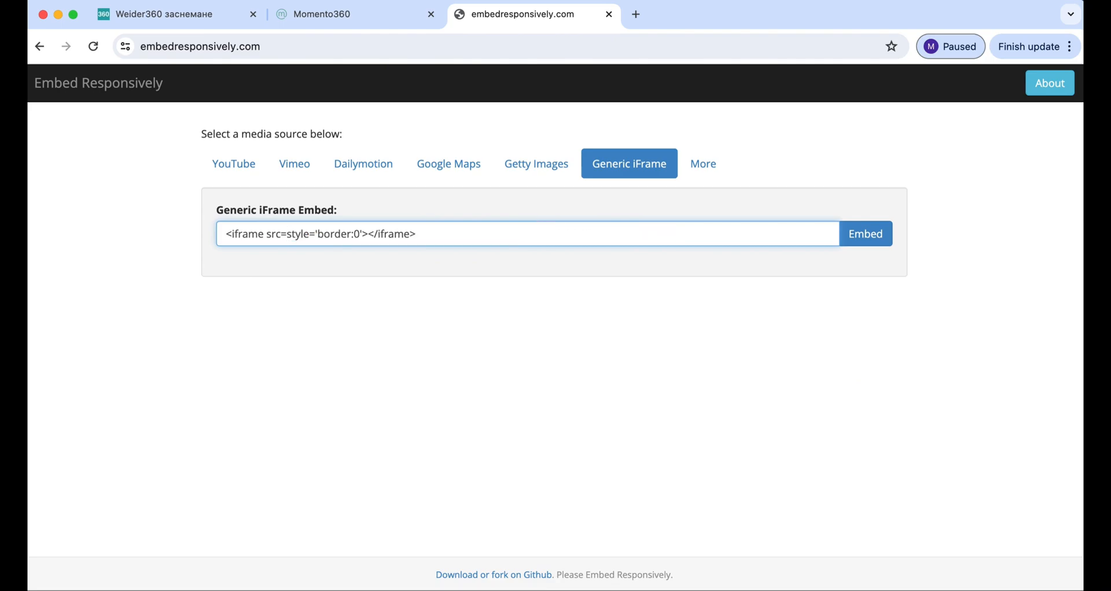
text(utm_campaign=embed&utm_source=other&heading=130.92&pitch=-13&field-of-view=100&size=medium&display-plan=true)
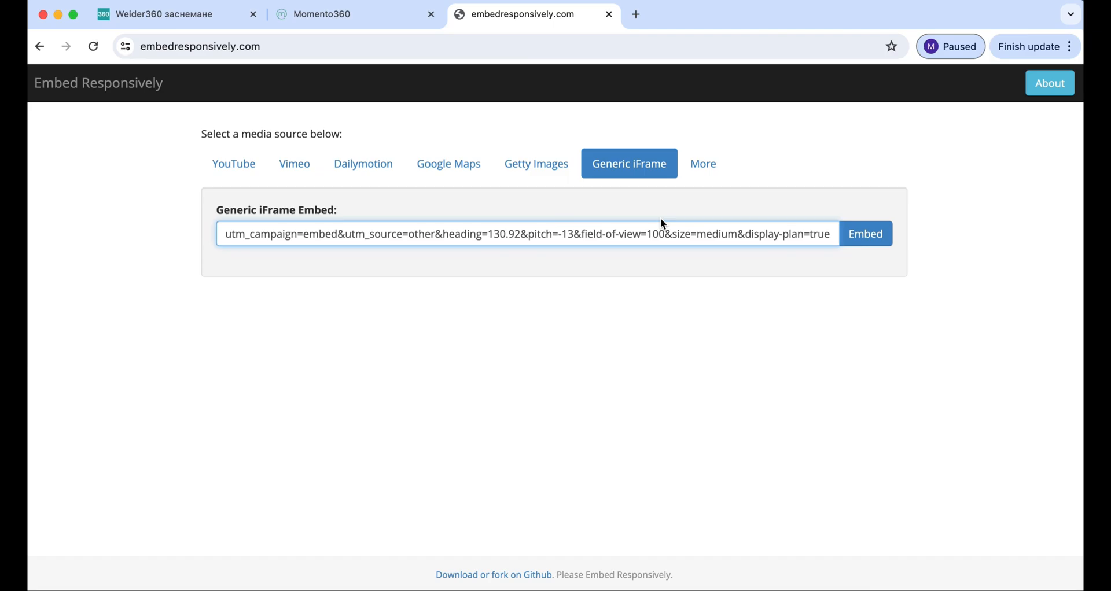
click(865, 234)
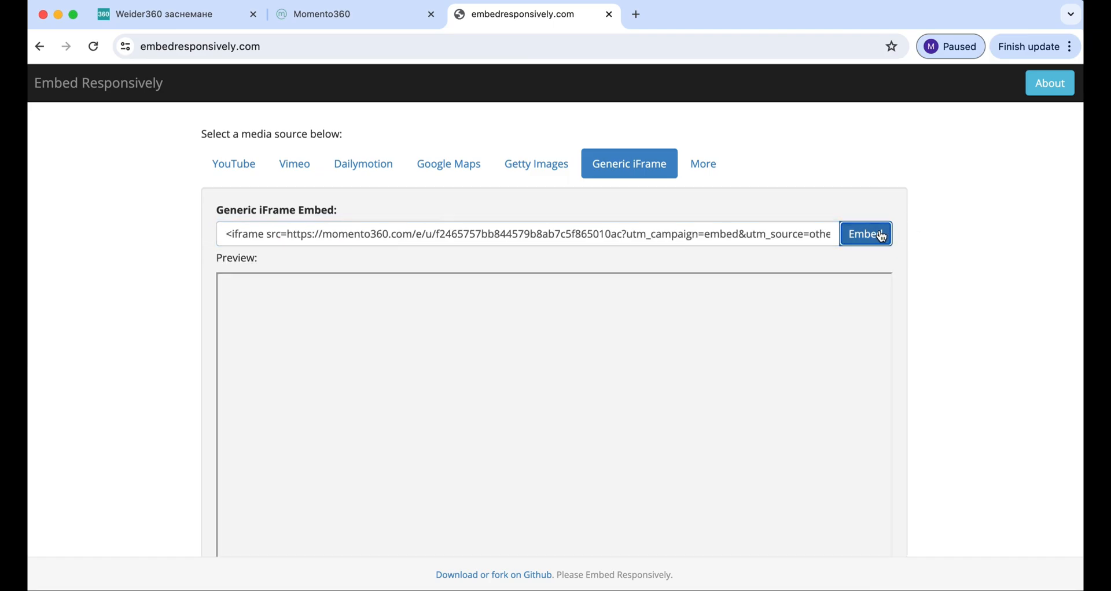
click(865, 234)
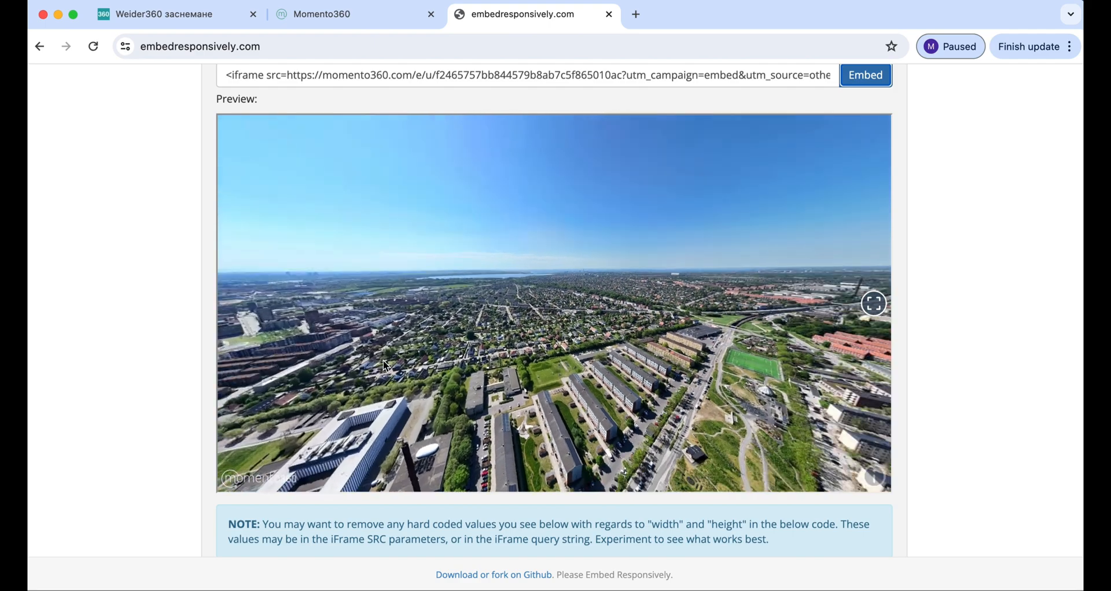
Scroll past the panorama preview to the generated responsive Embed code box.
scroll(down, 3)
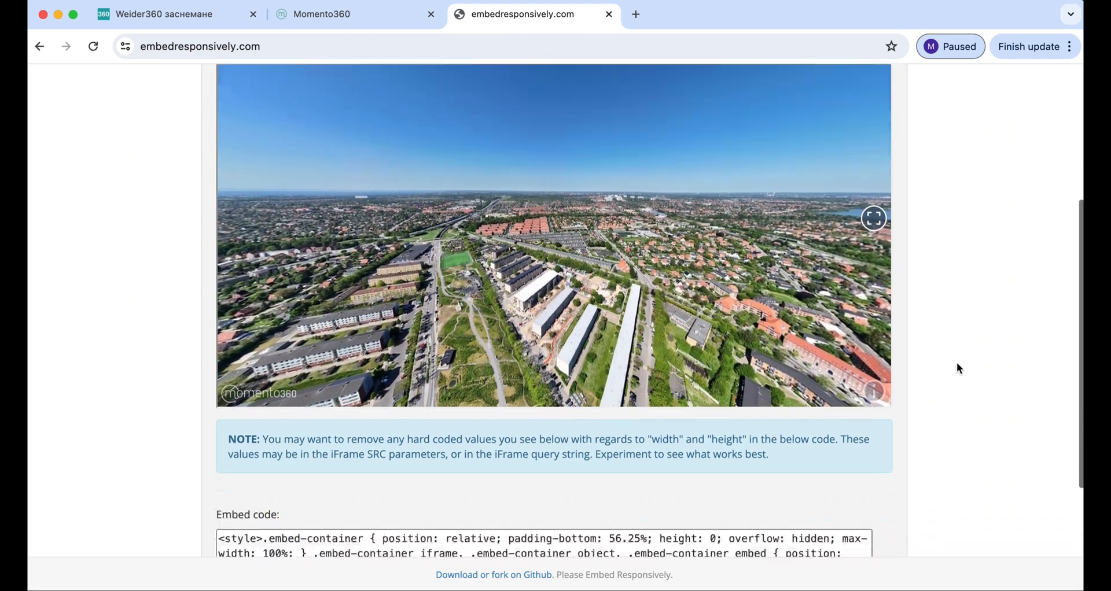
scroll(down, 3)
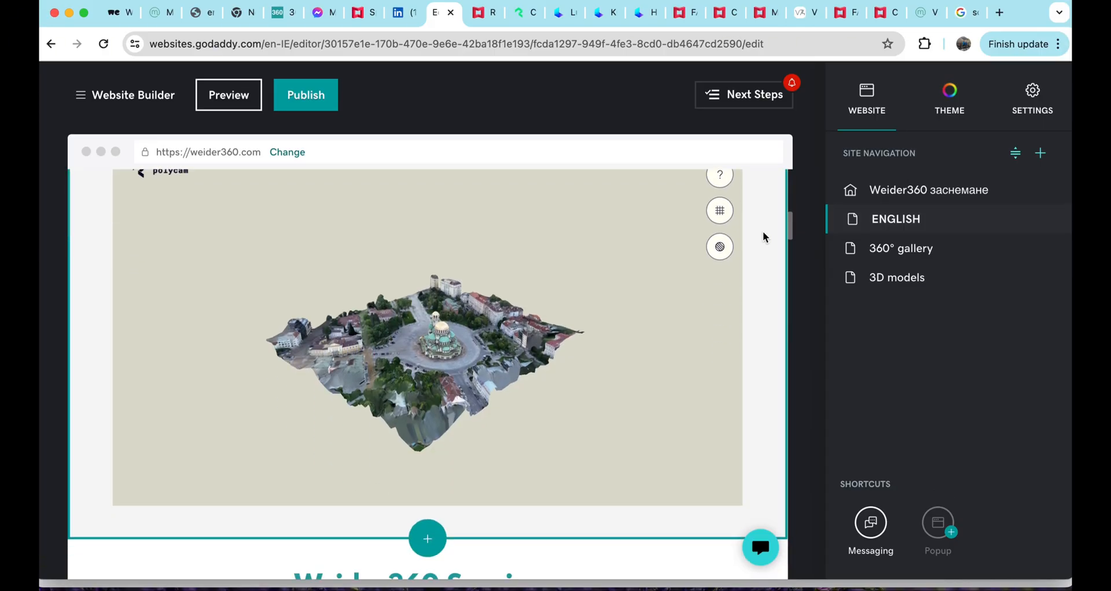
Add a Files & Web HTML section above Weider360 Services and open its settings.
scroll(down, 3)
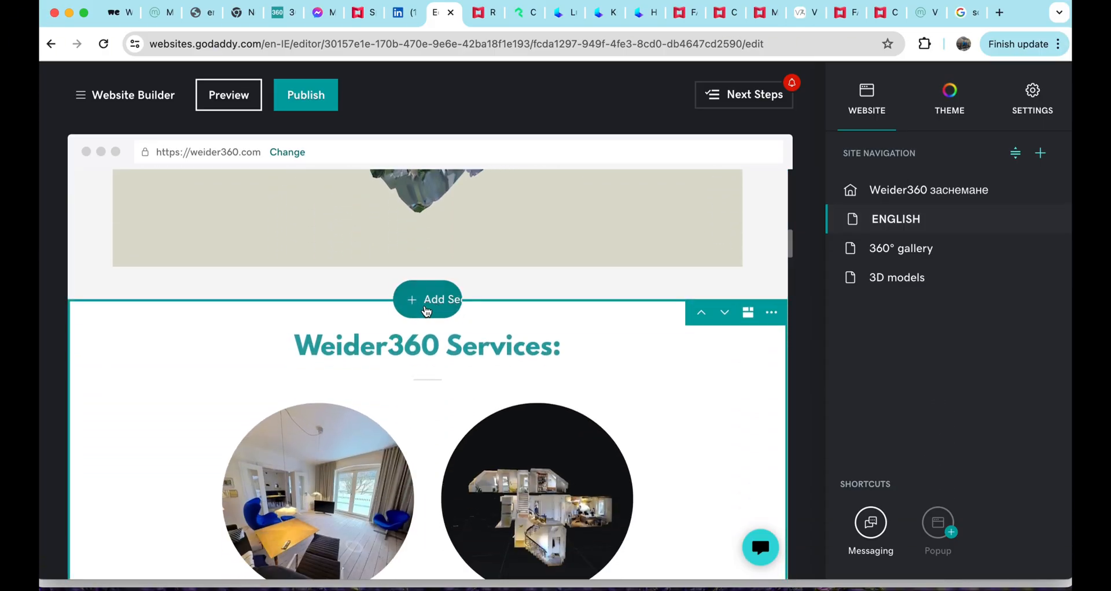
click(426, 299)
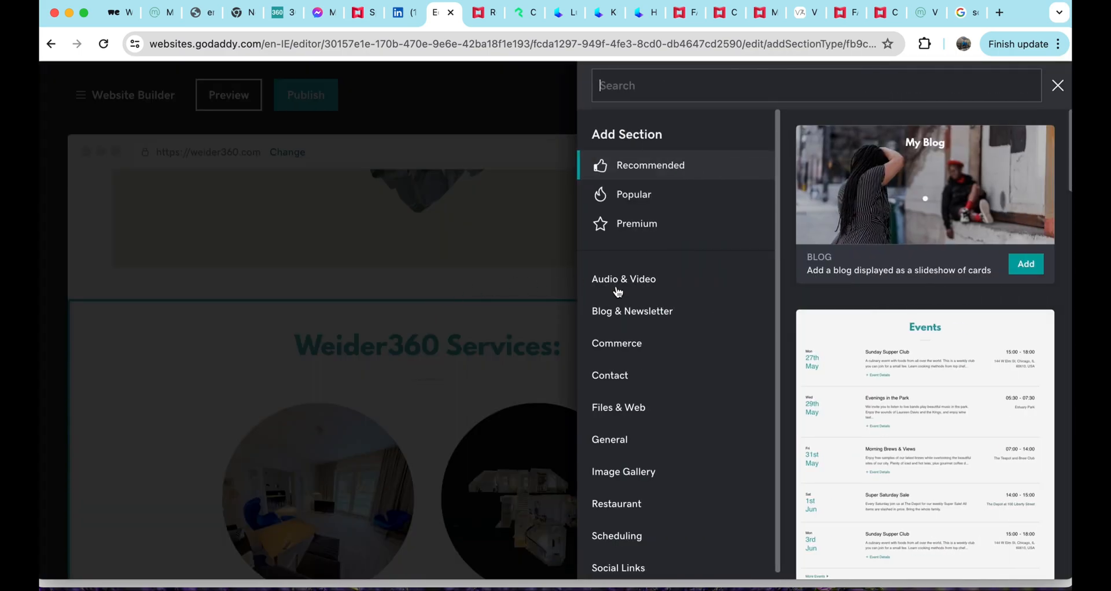
click(618, 407)
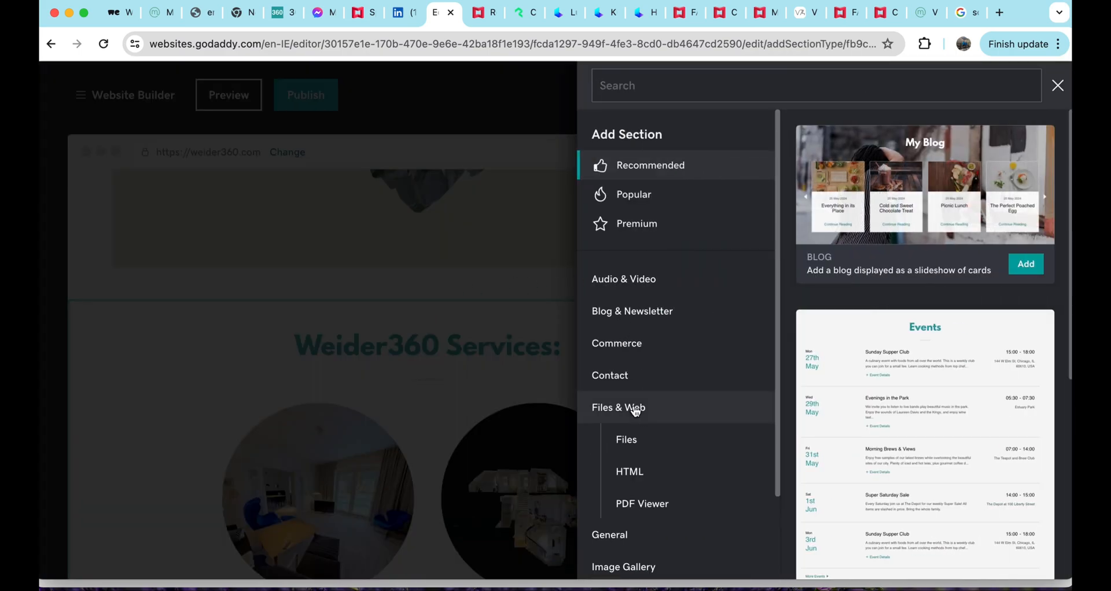
click(628, 472)
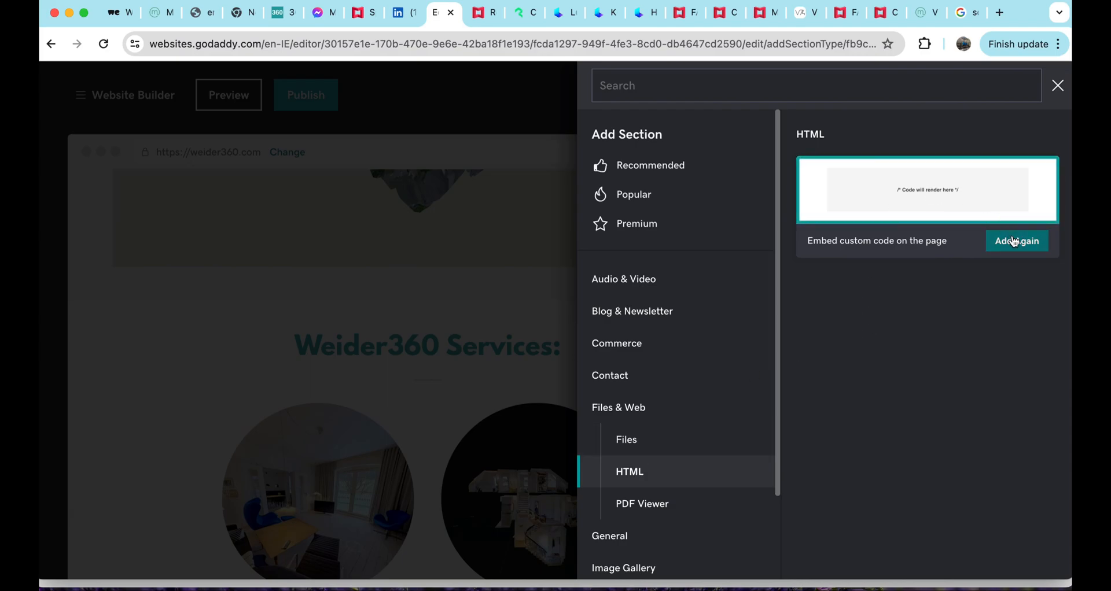
click(1016, 240)
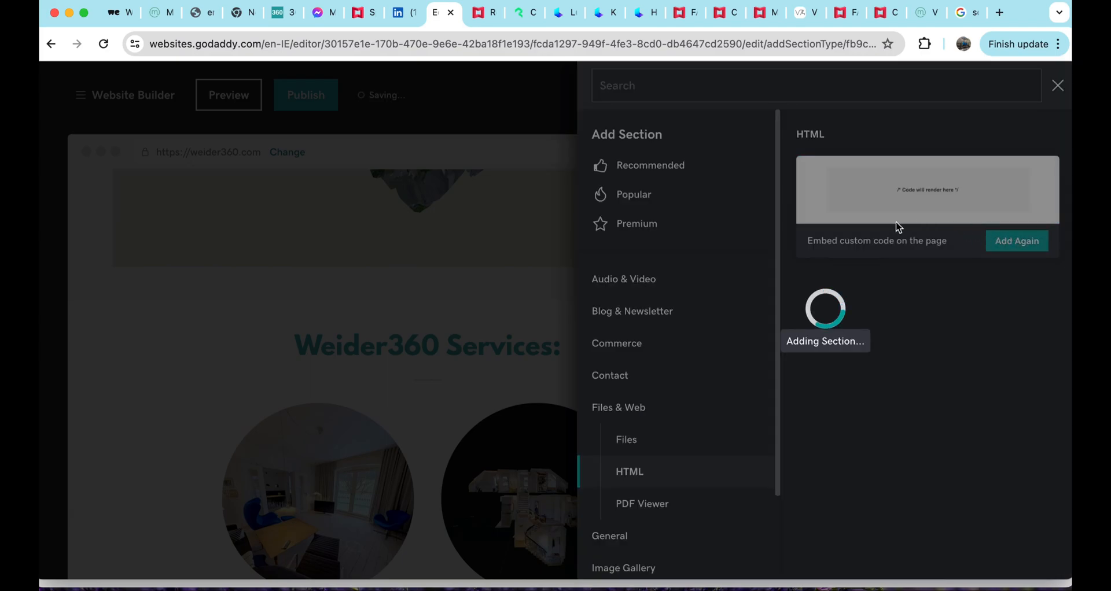
click(1016, 240)
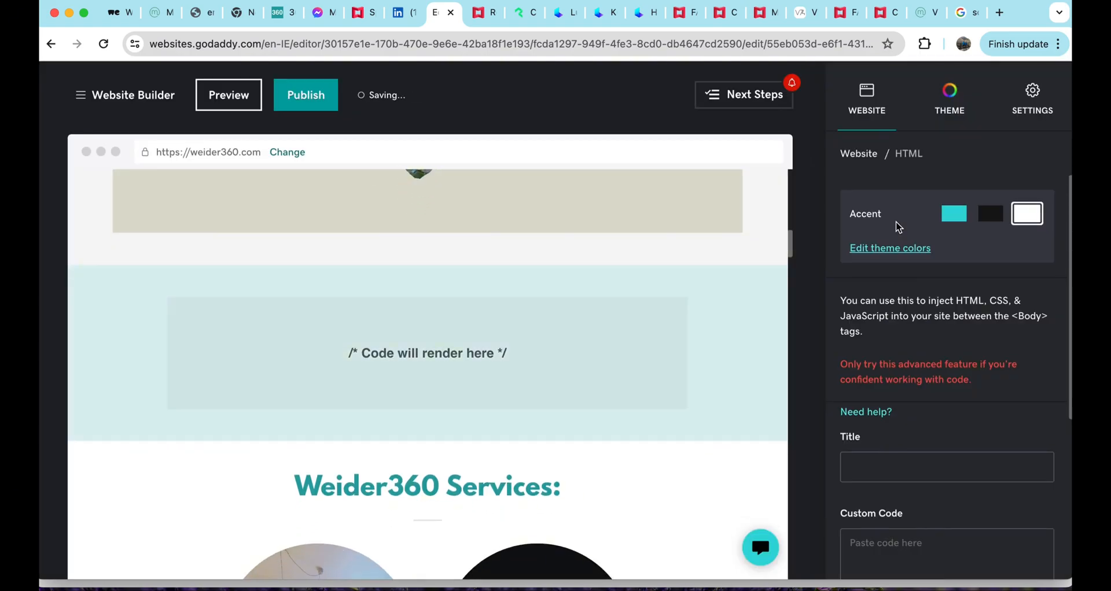
Copy the panorama share link from the Momento360 tab, then return to the website editor.
click(321, 14)
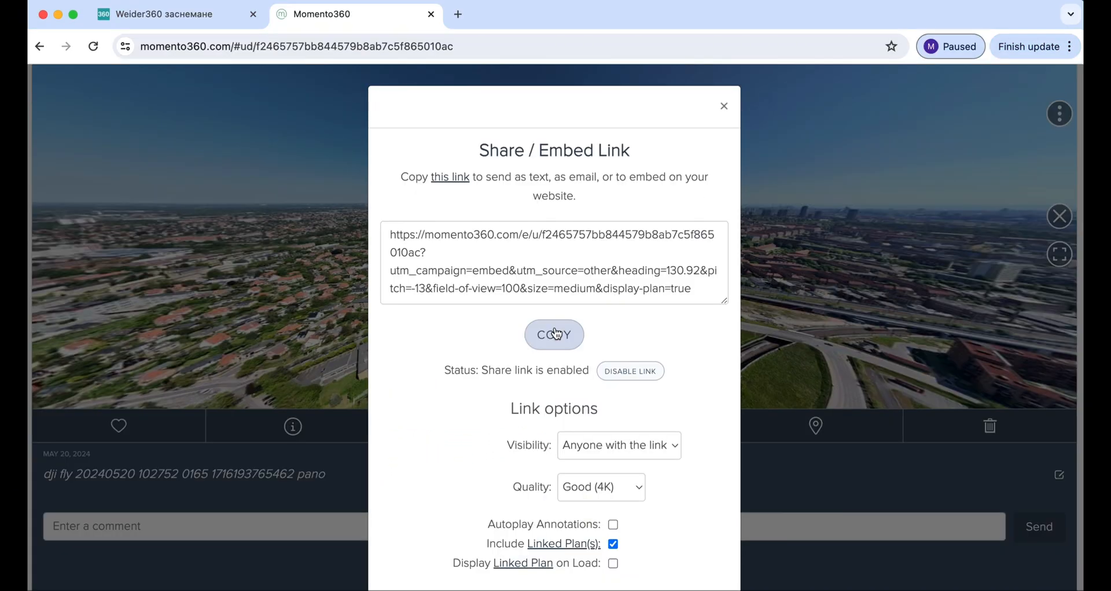
click(554, 334)
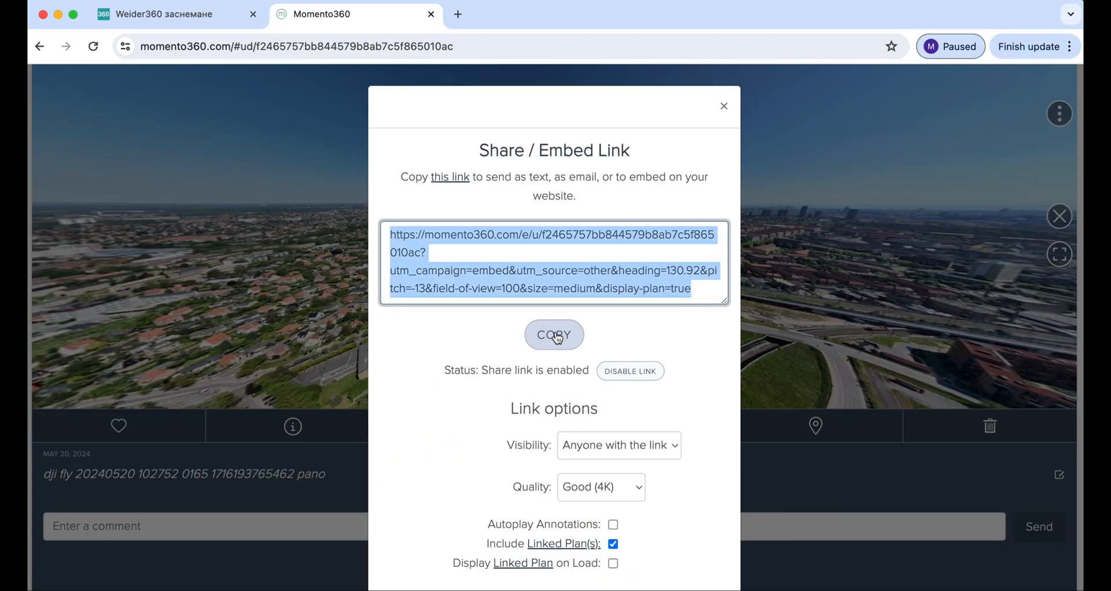
click(426, 13)
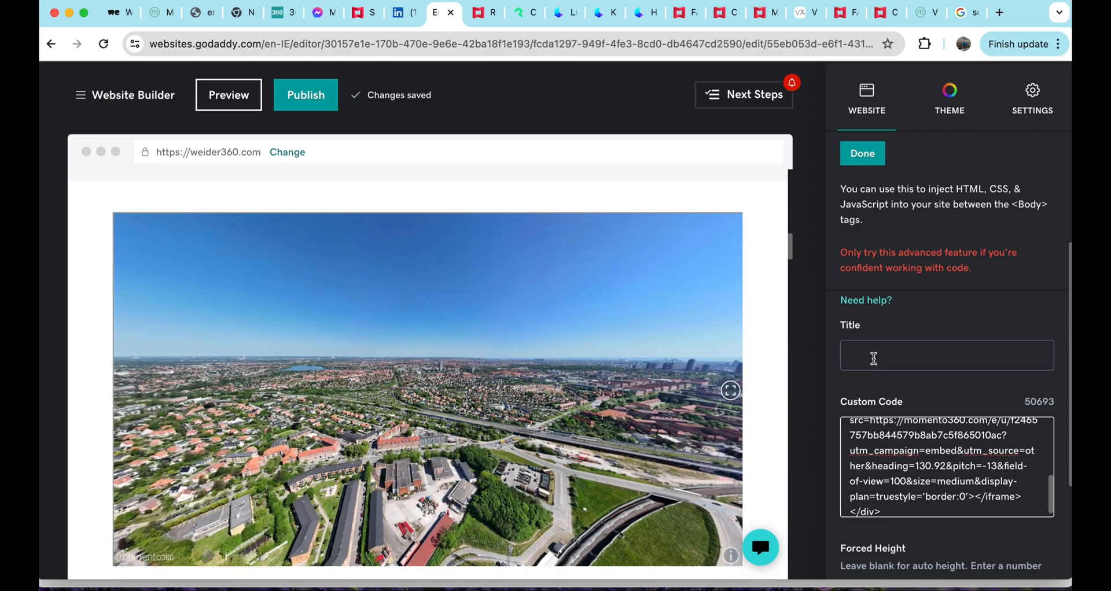
Title the HTML section 'Kulbaneparken' and save the section edits.
text(K)
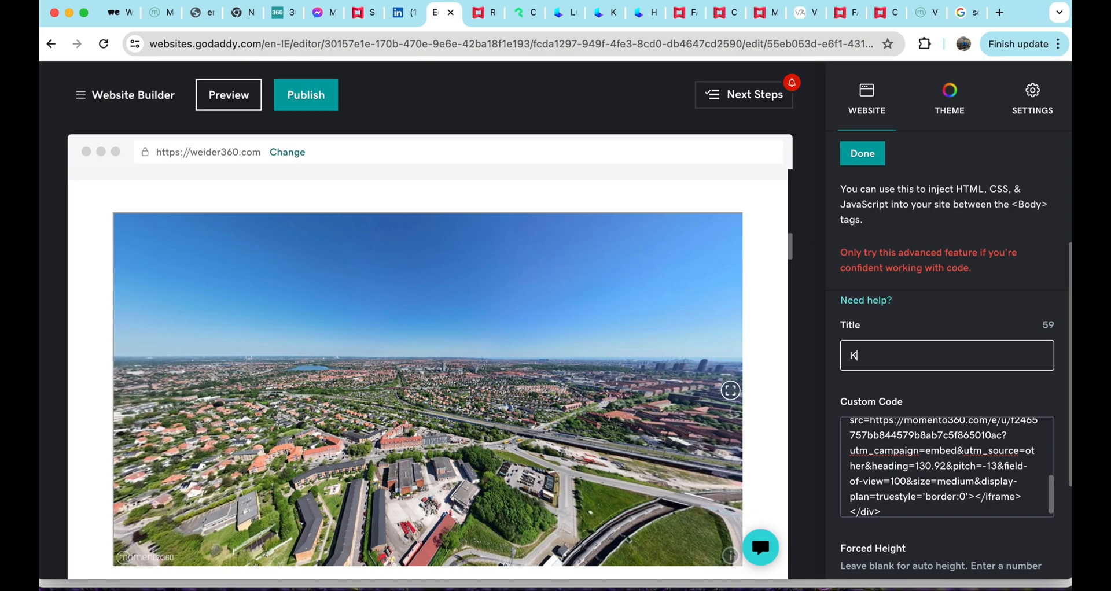
text(ulbaneparken)
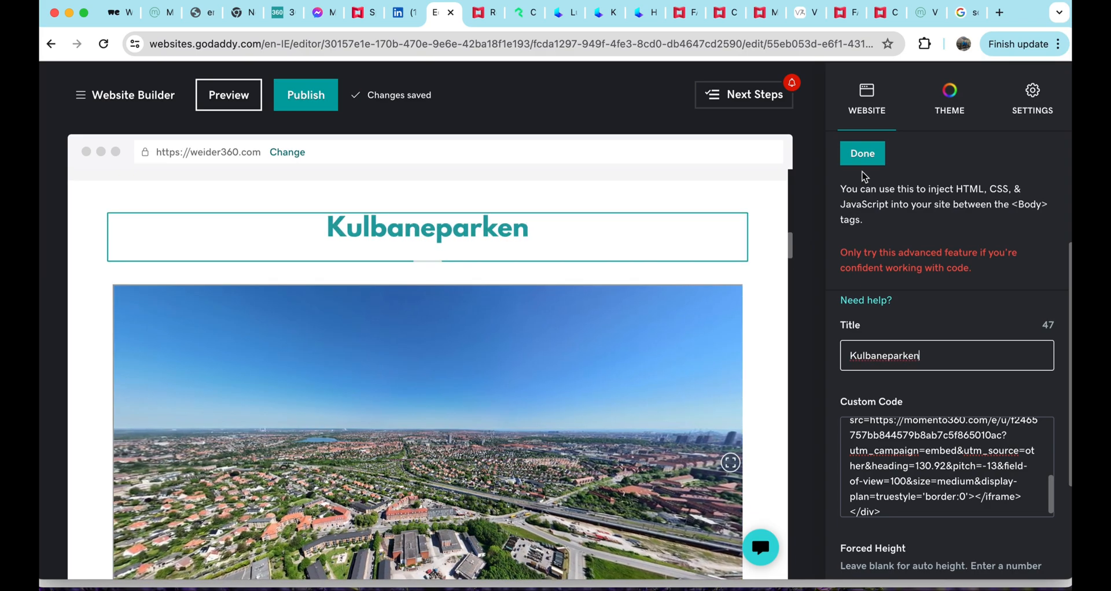
click(861, 152)
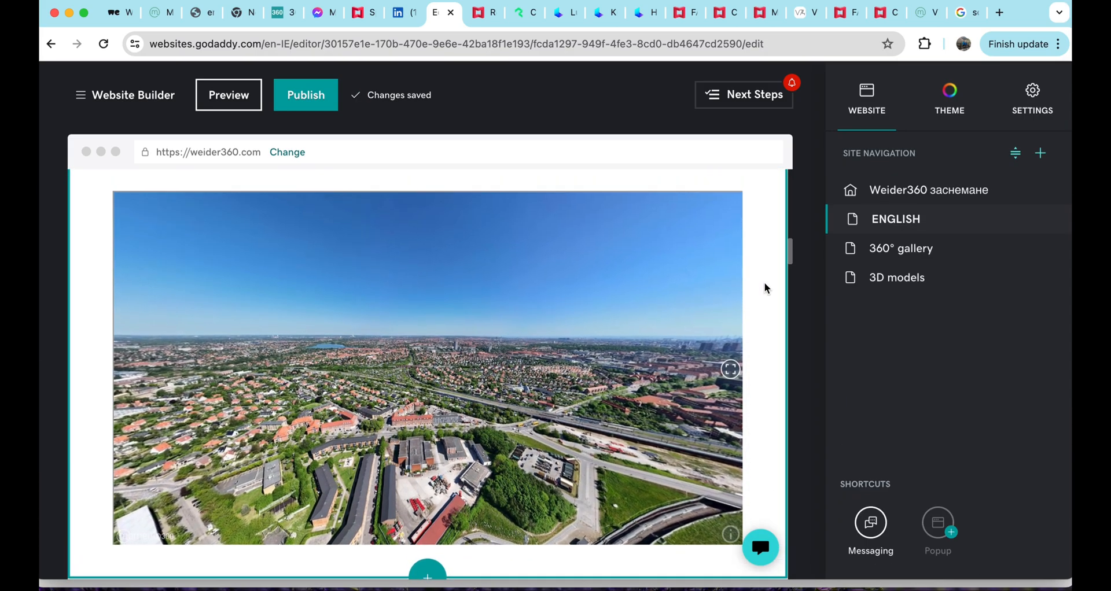
Publish the site to weider360.com with Save & Publish.
click(305, 94)
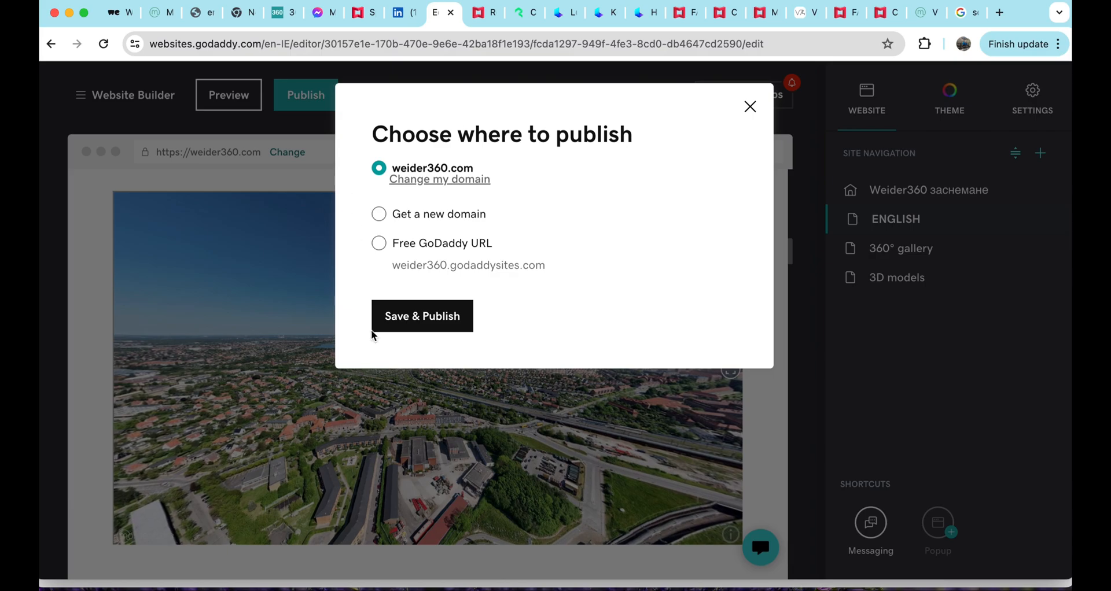
click(422, 316)
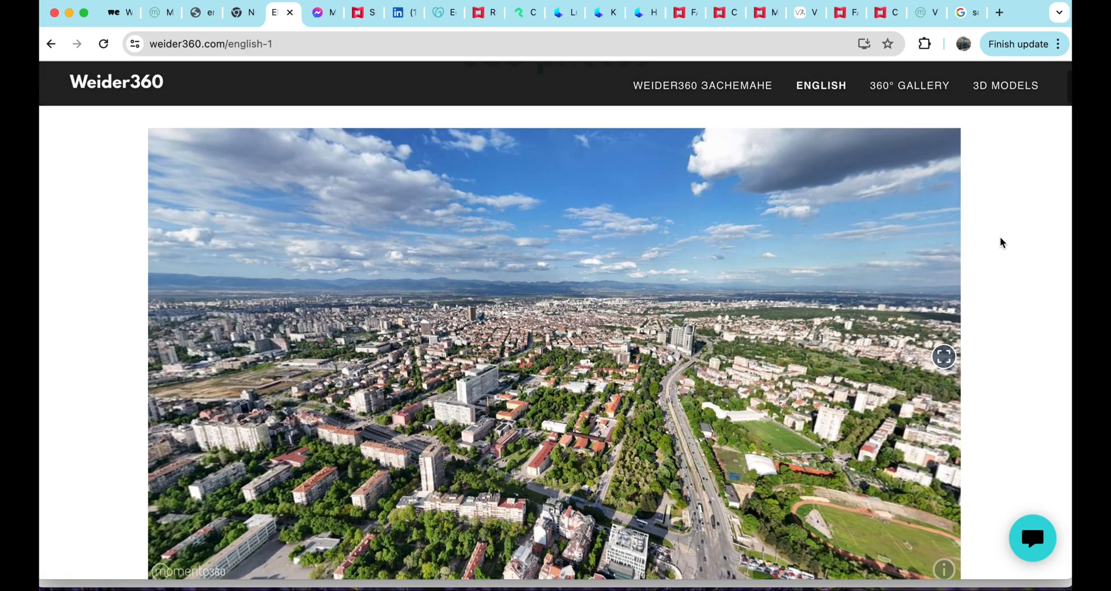
Scroll to the drone panorama and pan toward the mountains, then the sunset.
scroll(down, 3)
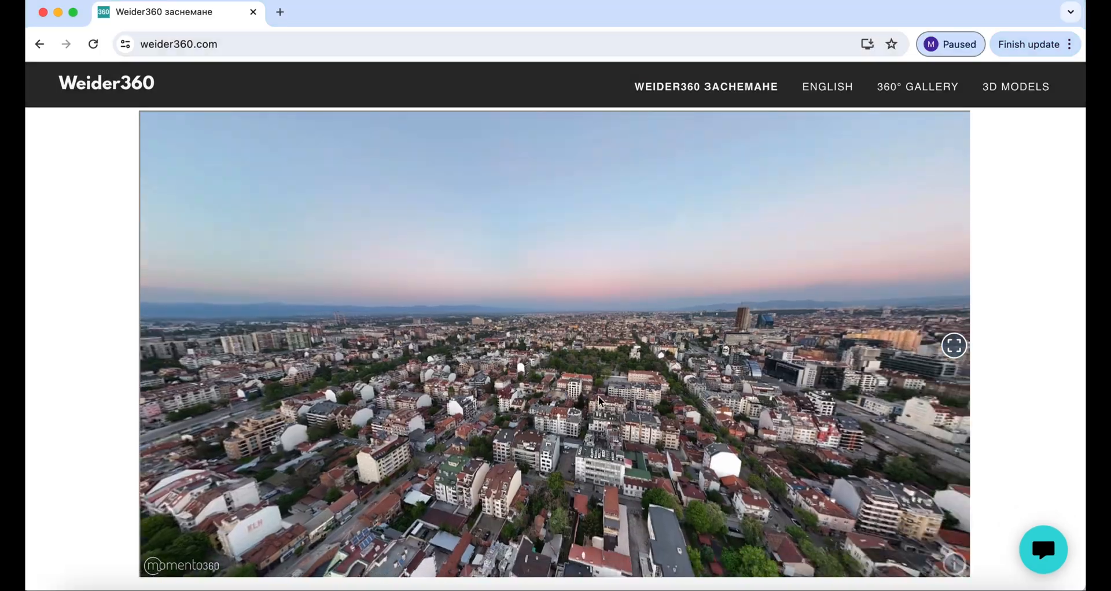
drag(599, 402, 563, 322)
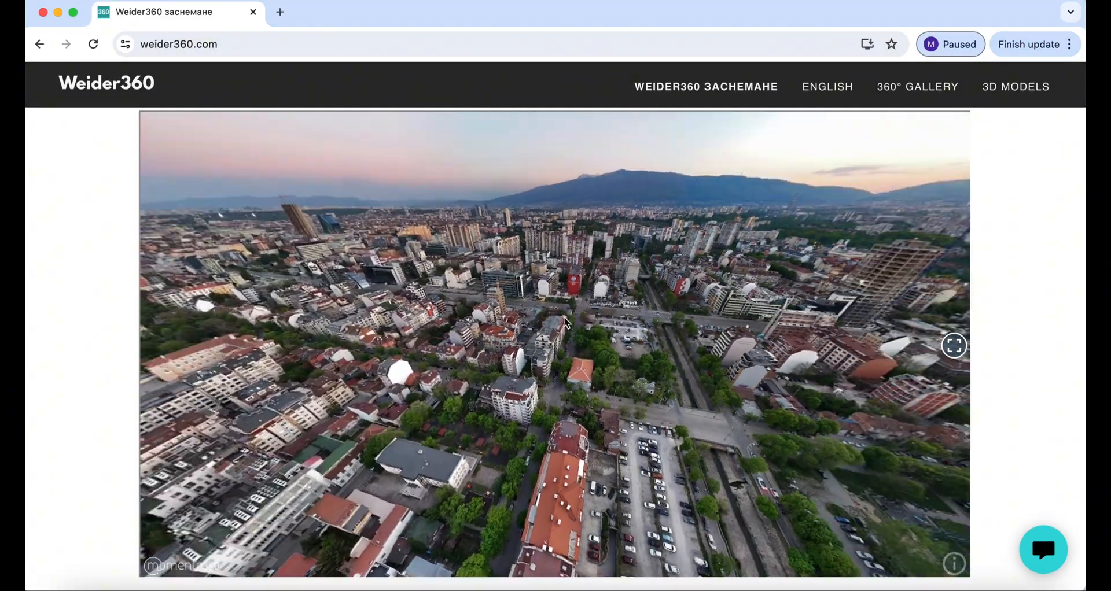
drag(567, 323, 363, 377)
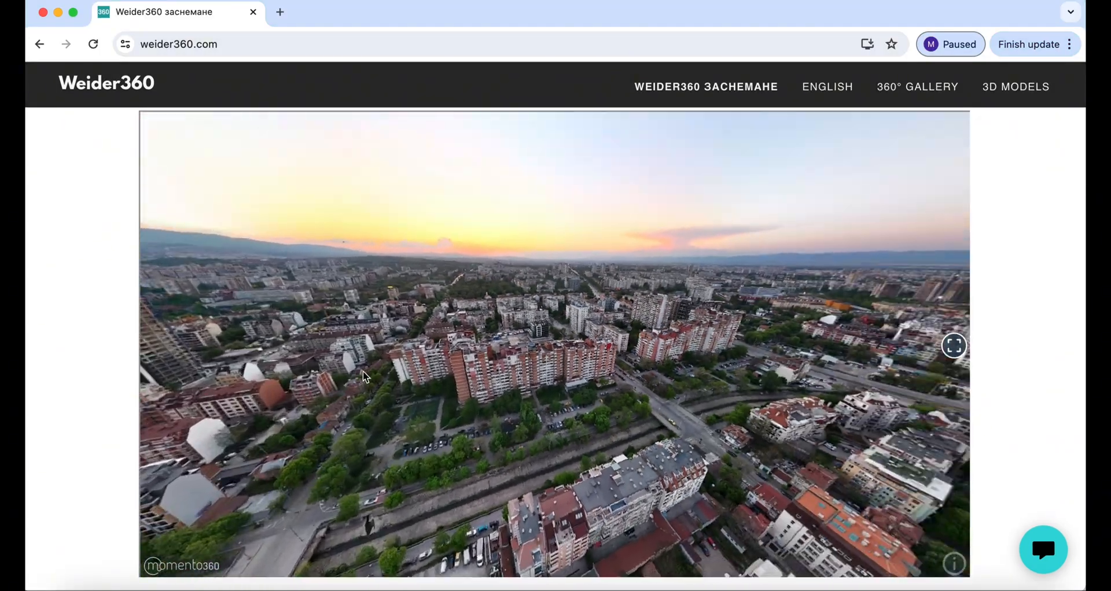